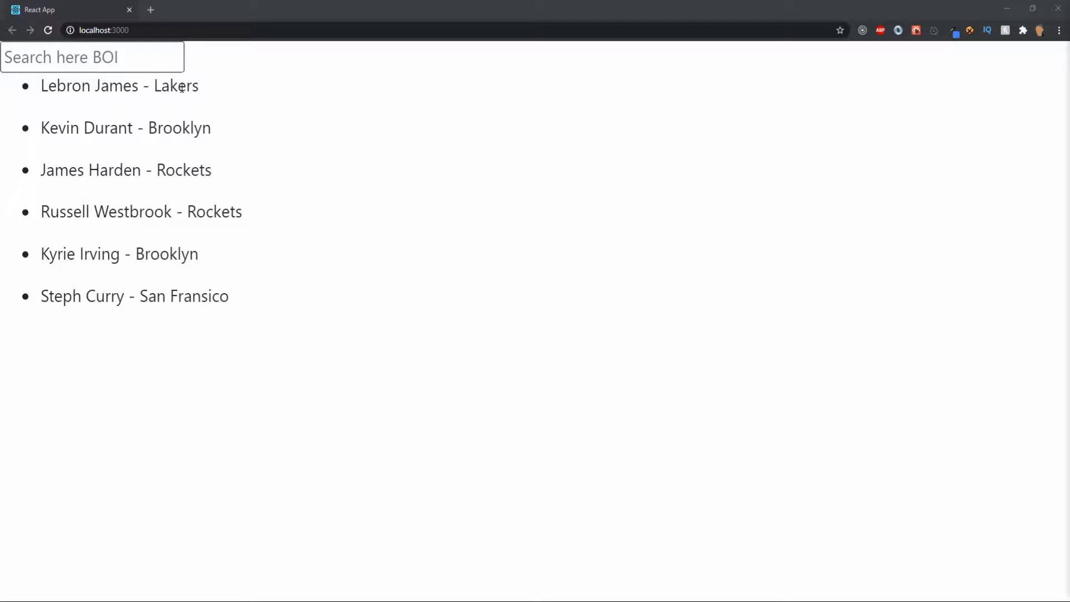
Type 'Ky' and 'Rus' into the player search field
left_click(93, 58)
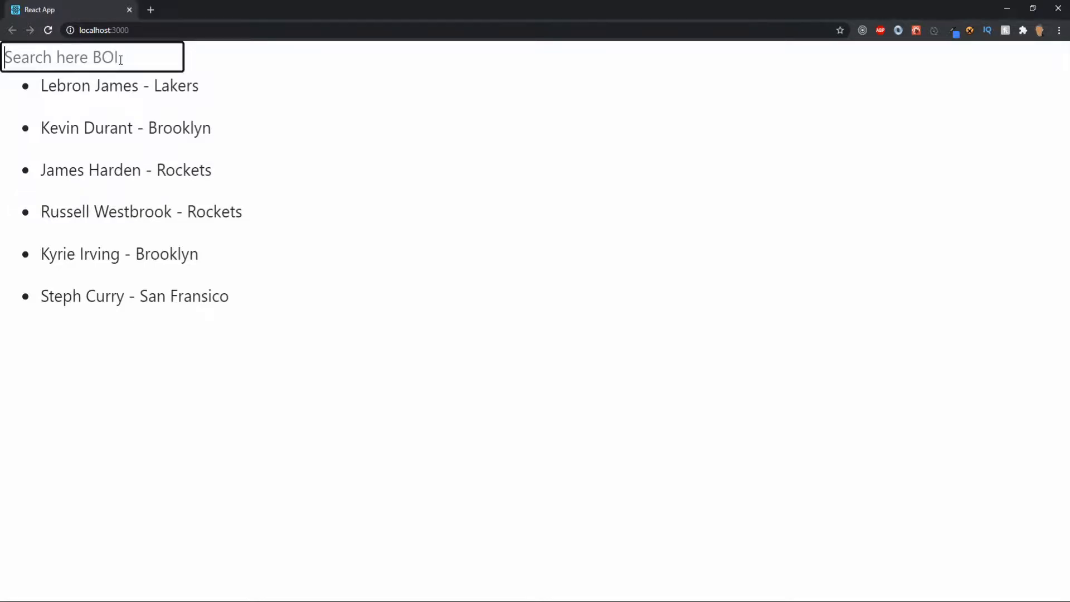
type("Ky")
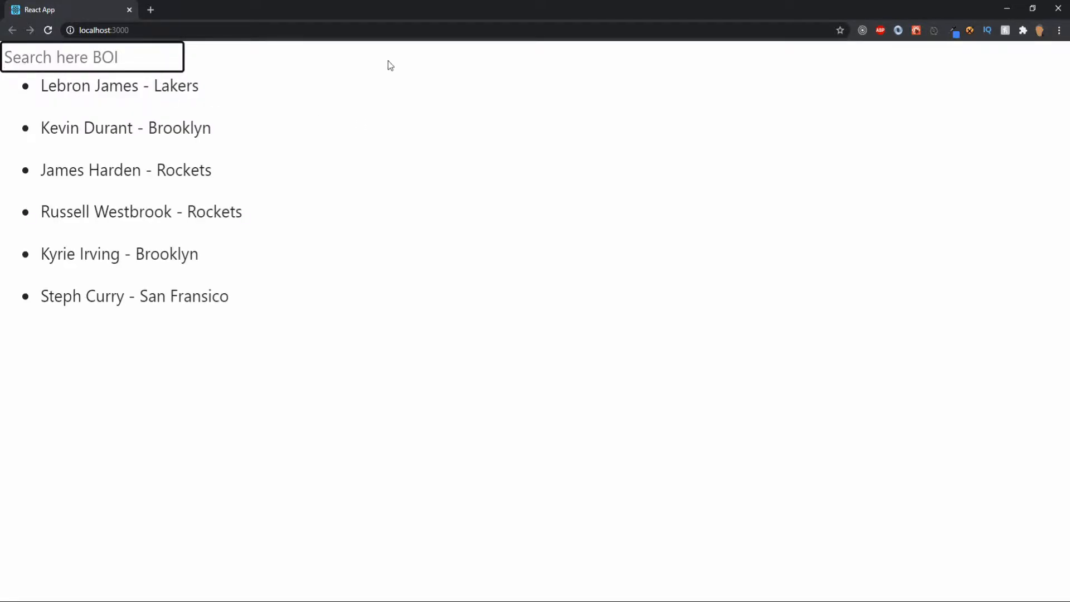
type("Rus")
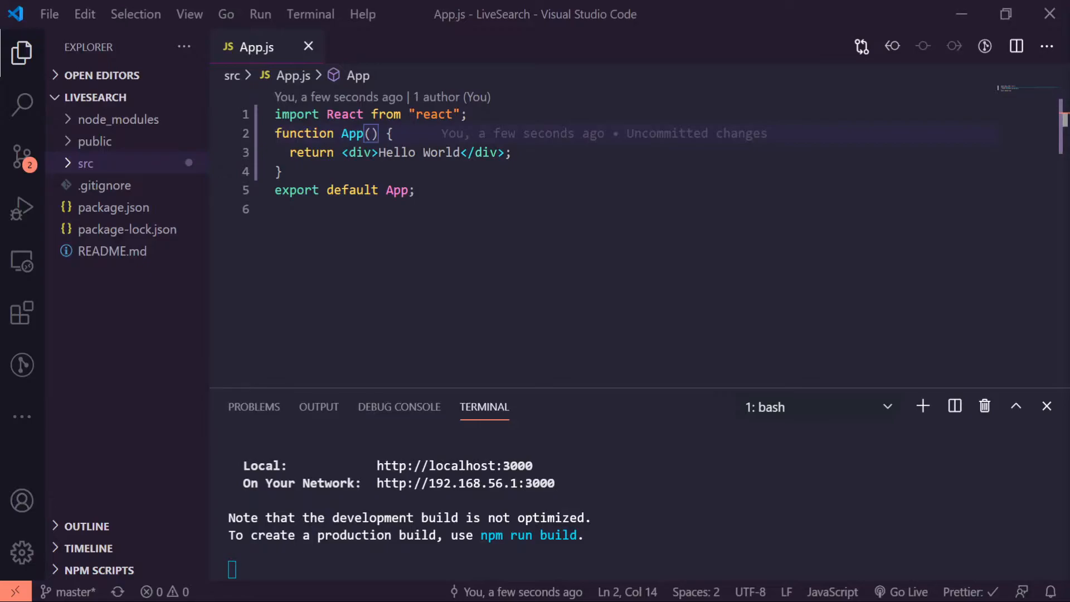
mouse_move(254, 50)
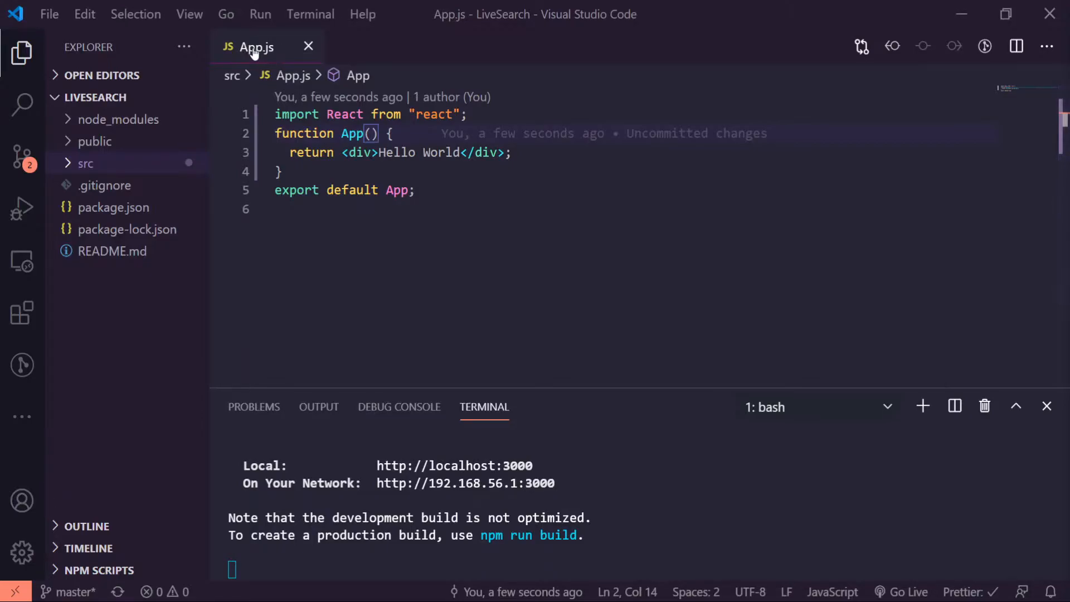
Open the src files and rewrite App as const App = () =>
left_click(86, 163)
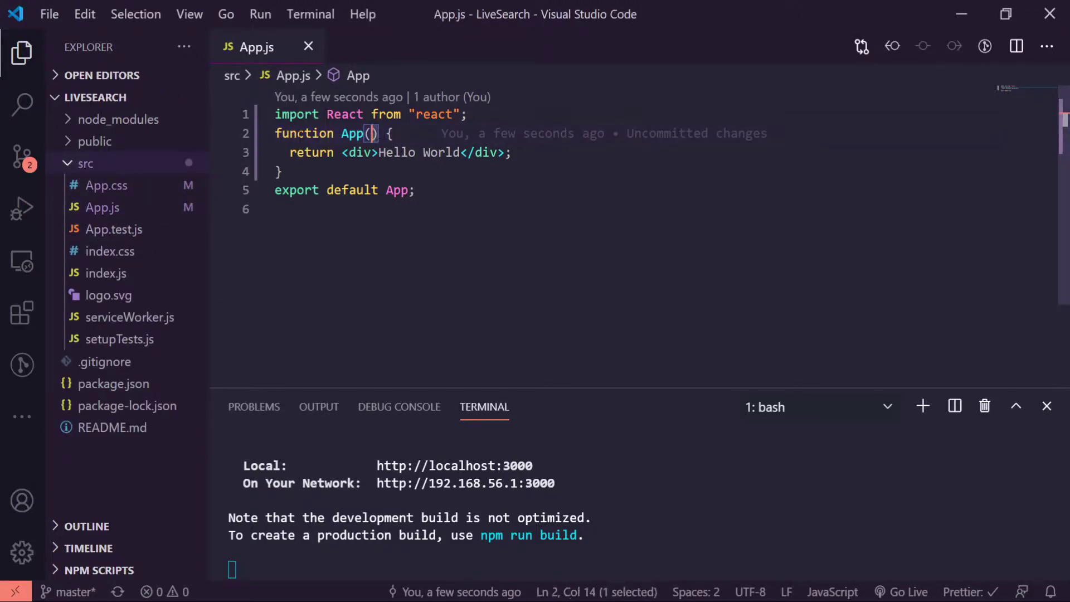
type("const  {")
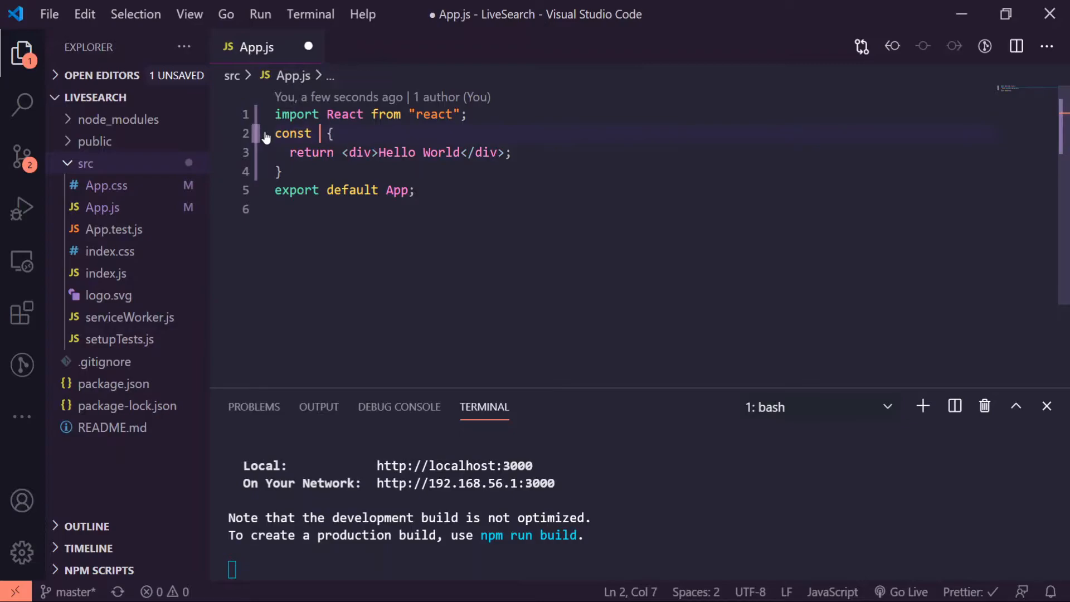
type("App =")
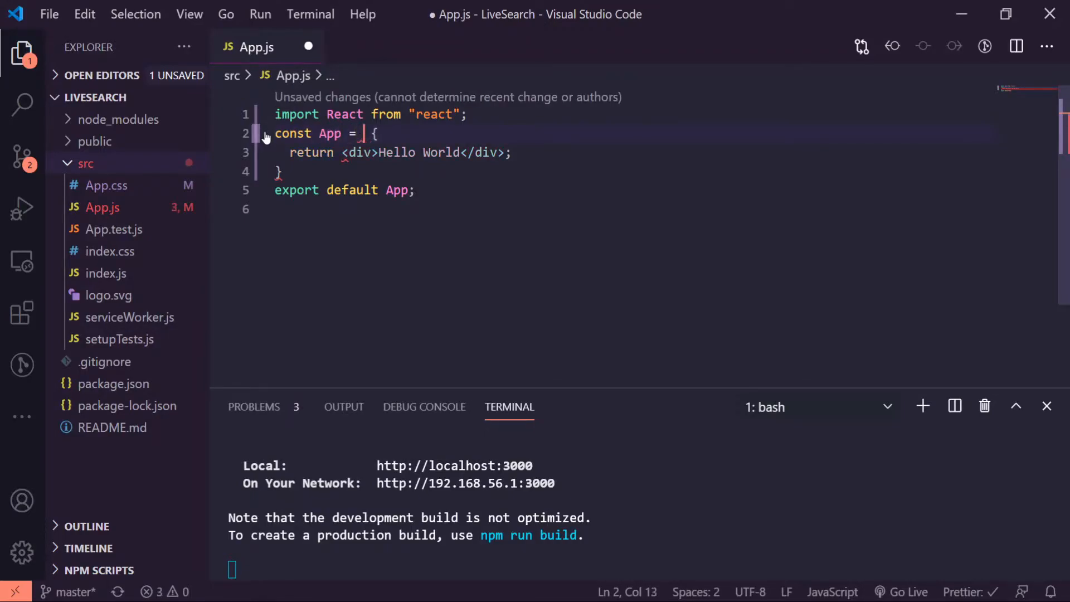
type("() =>")
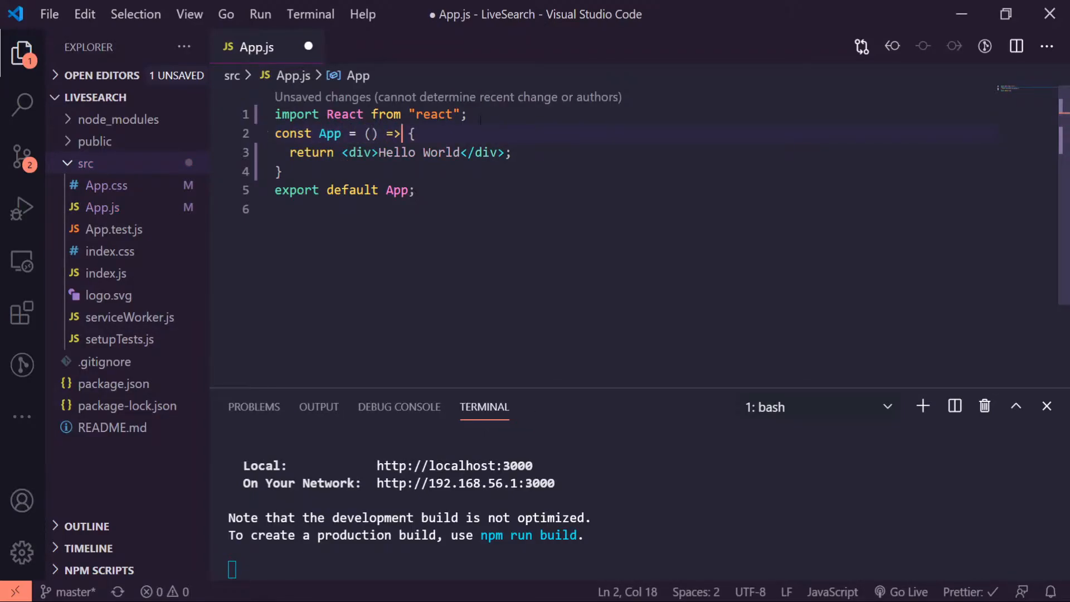
type(", {")
key("Enter")
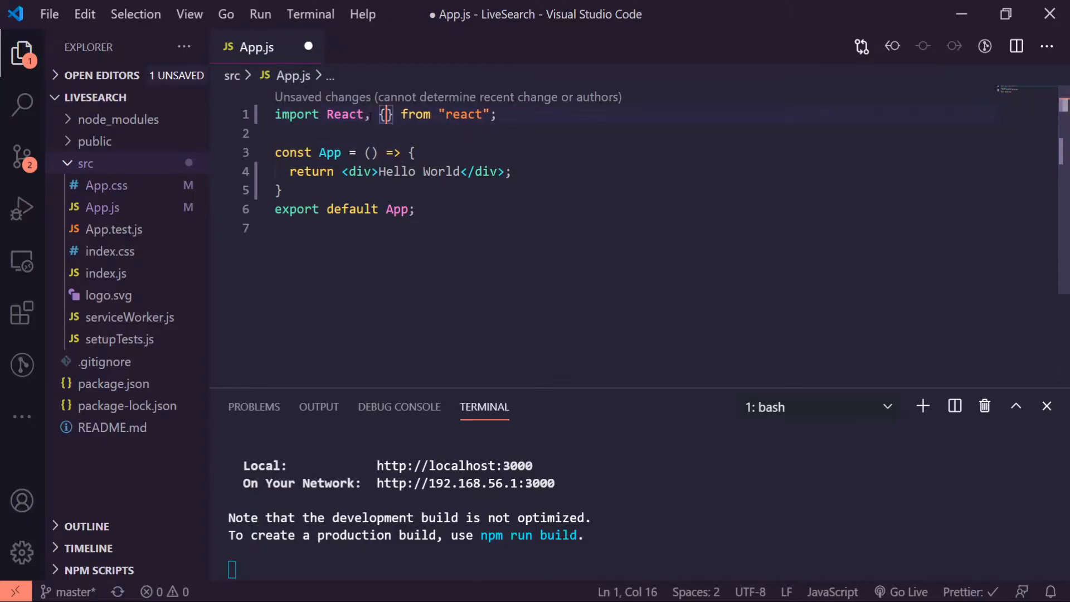
Import useState, declare const [input, setInput] = useState(), and save App.js
type("use")
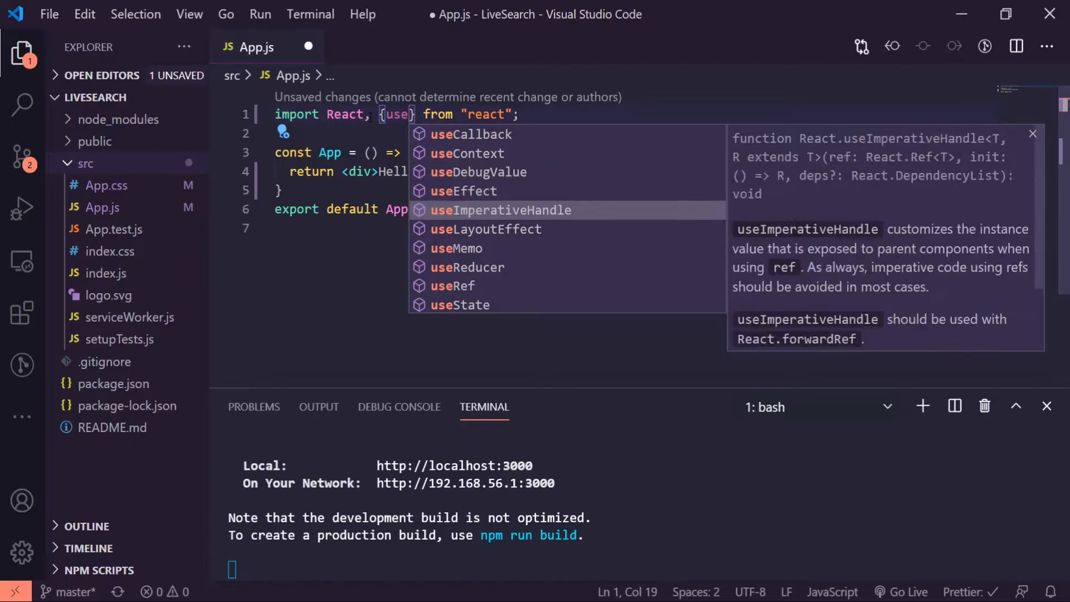
left_click(459, 305)
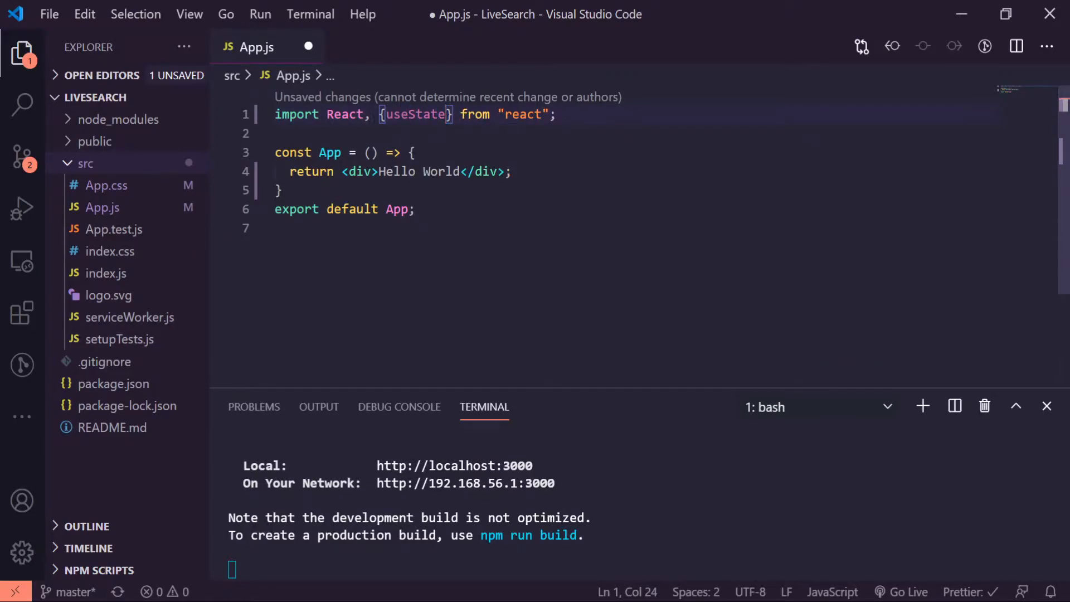
key("Enter")
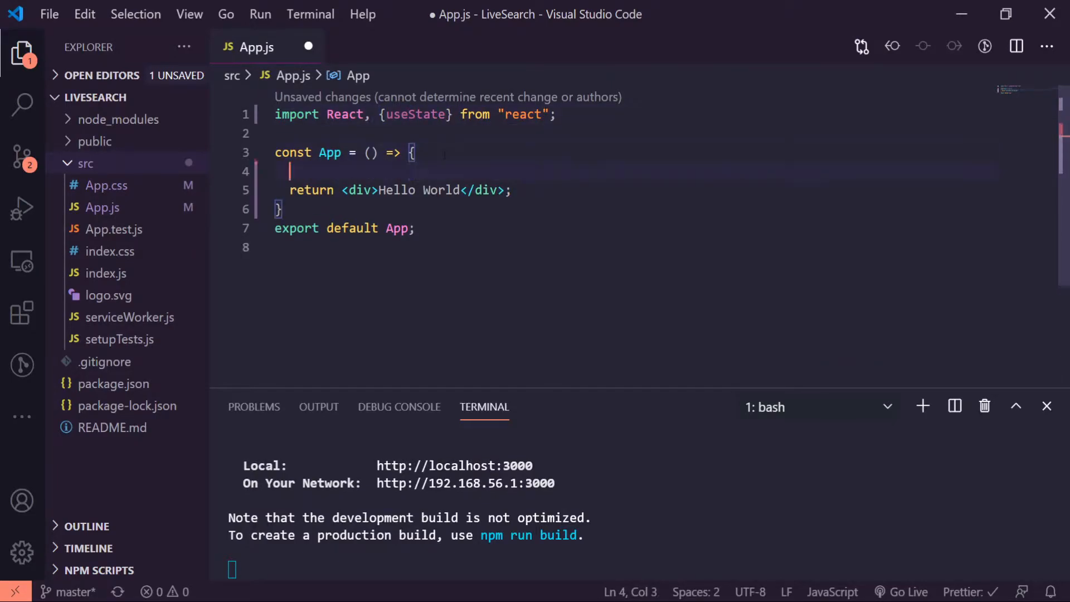
type("const [")
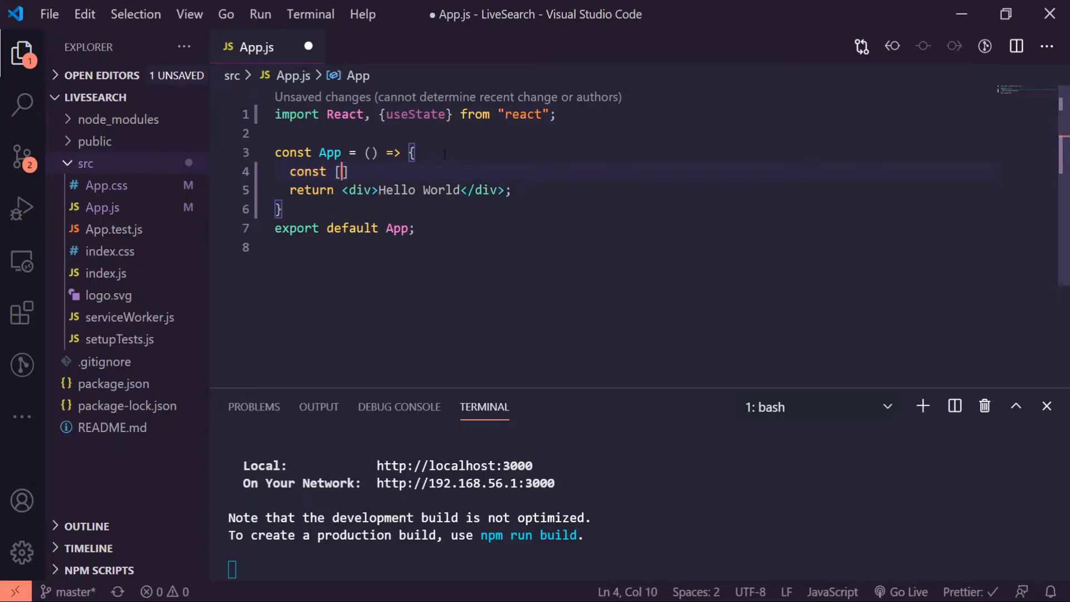
type("input, setInput")
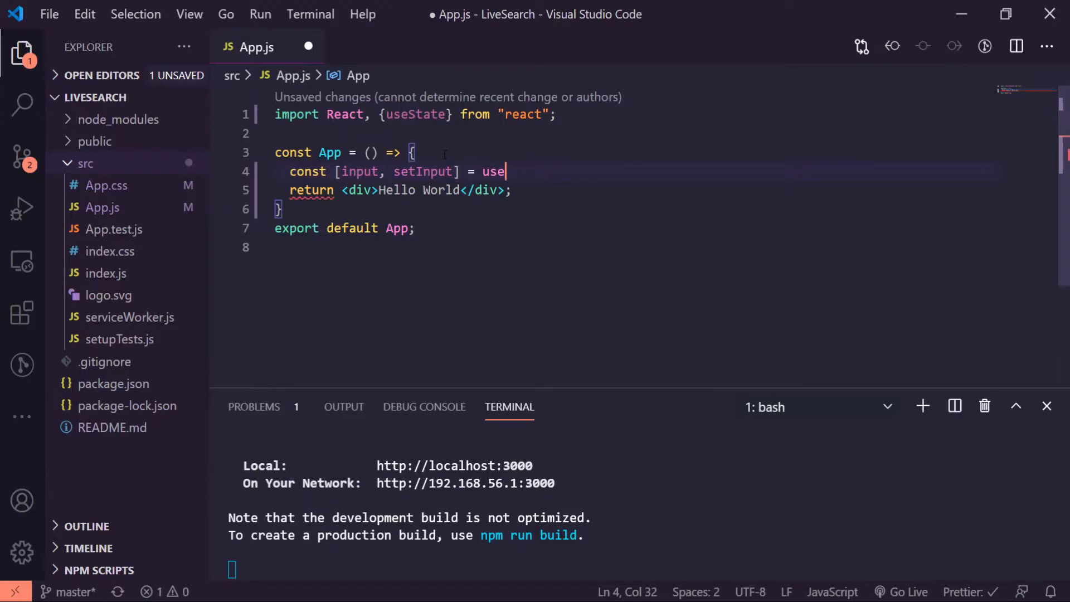
type("State()")
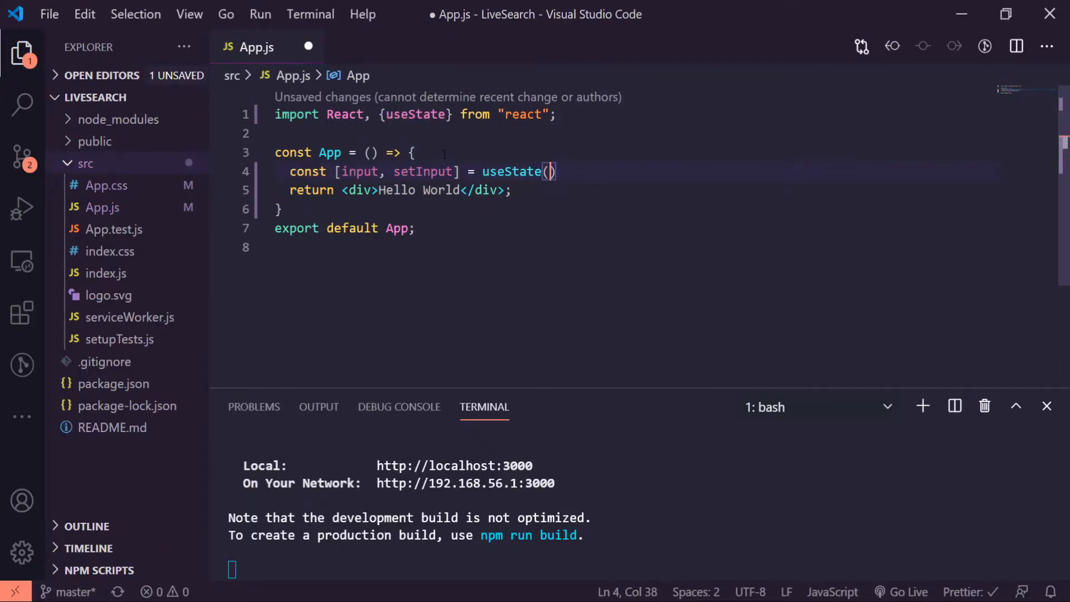
key("Ctrl+s")
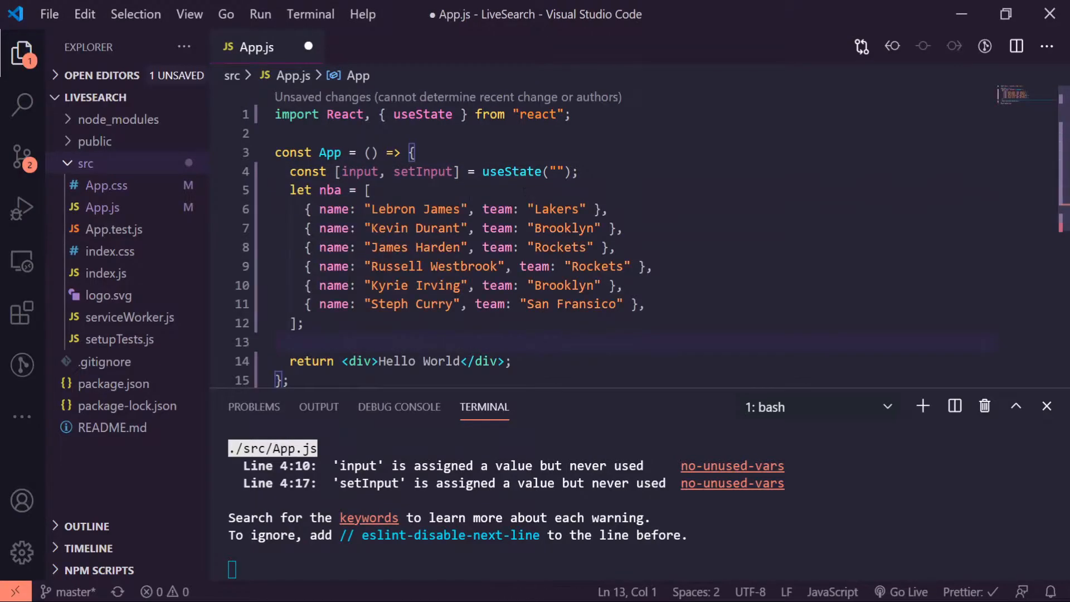
mouse_move(334, 209)
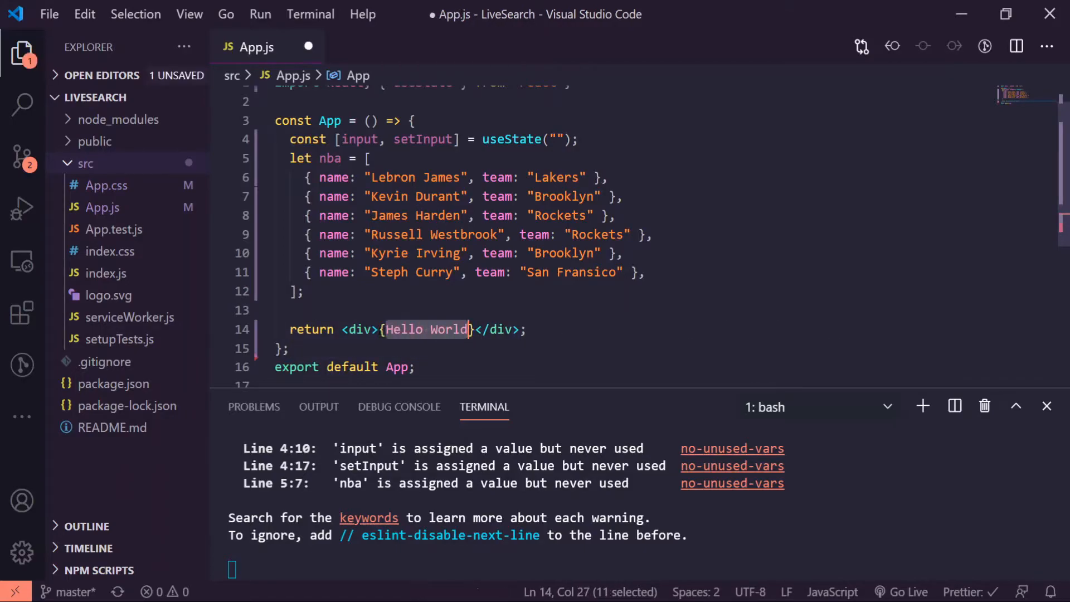
Begin mapping over nba with a (palyer, index) => callback
type("nba.map((")
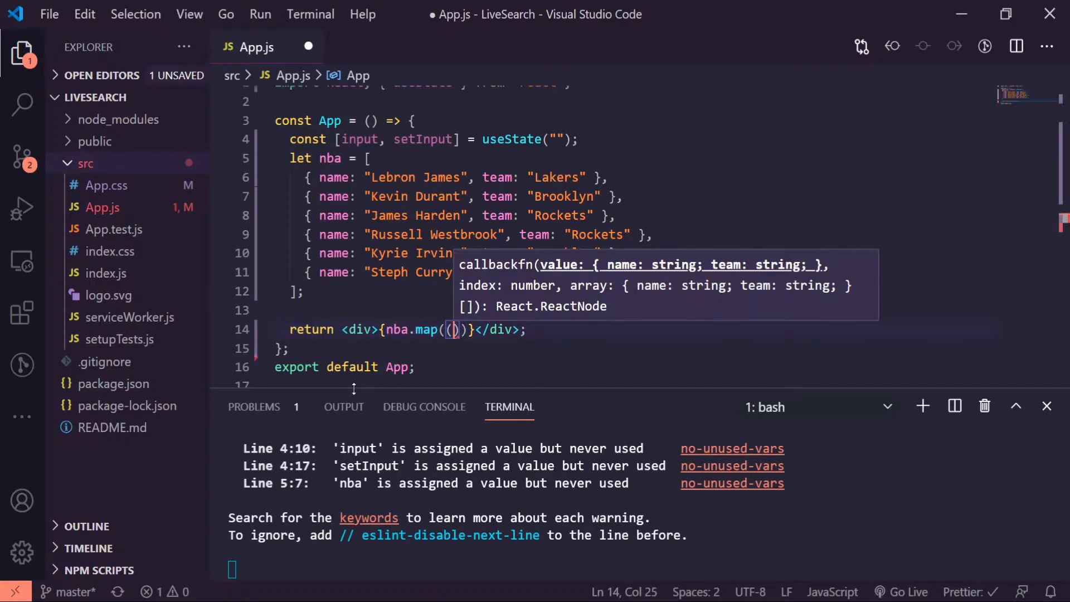
type("palyer")
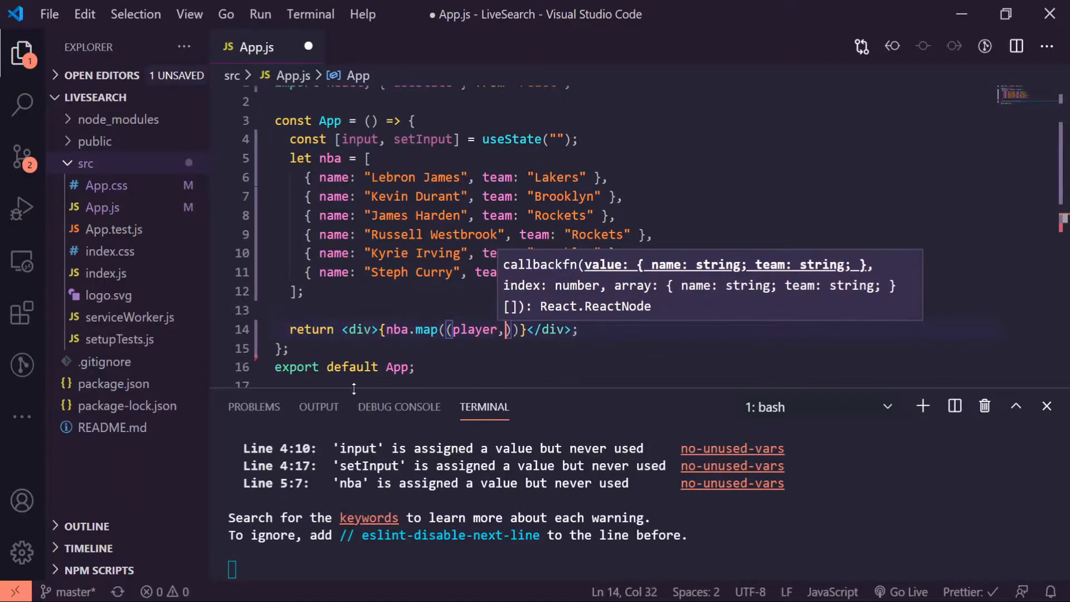
type("index) => {")
type("return")
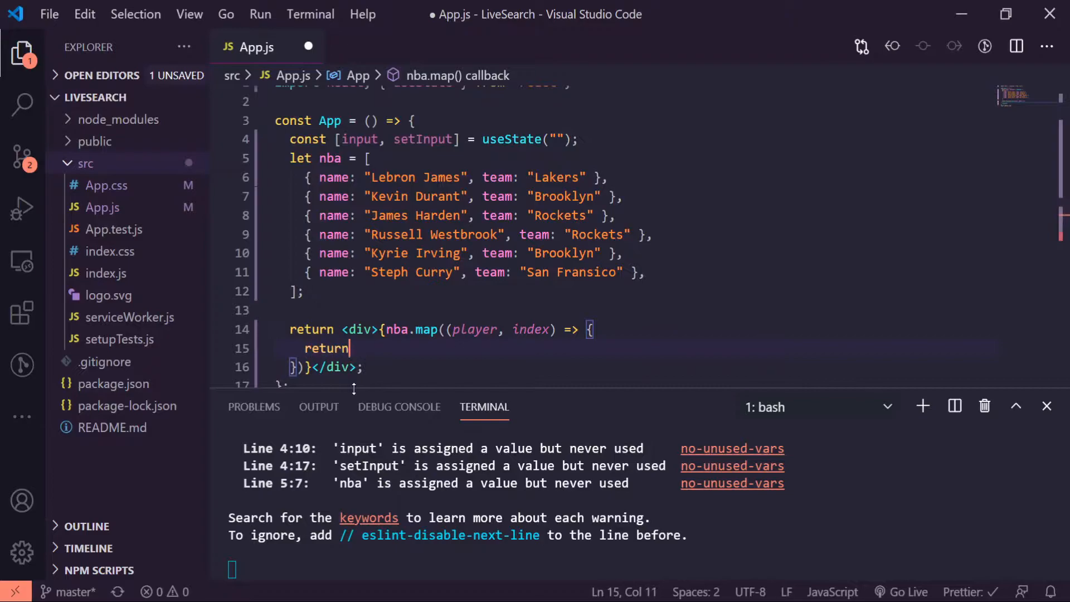
type("(")
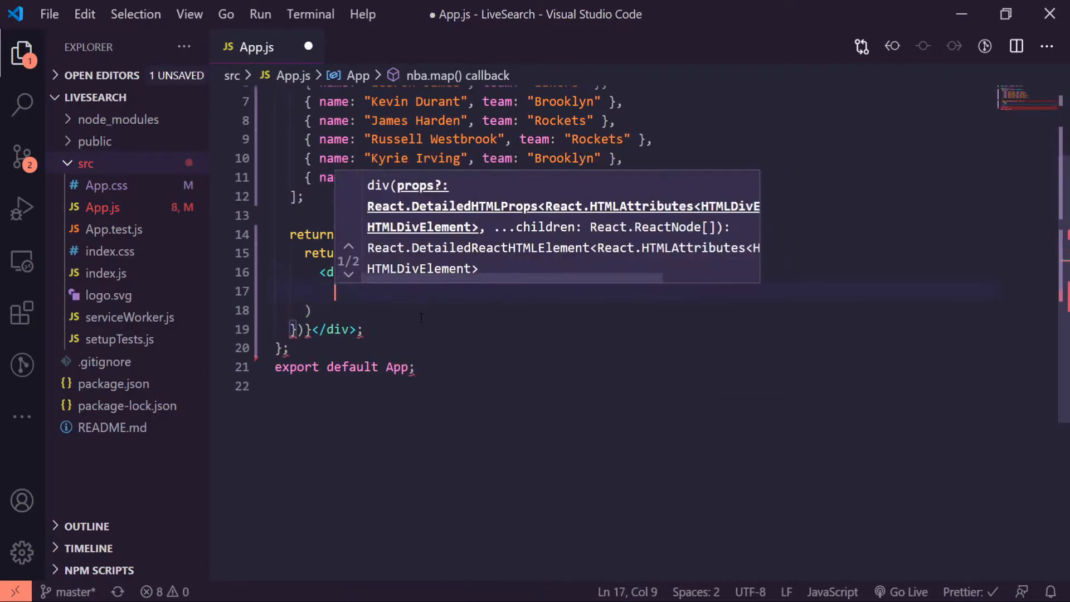
Render a <ul> of <li> items showing {player.name} - {player.team} with a key
type("</div>")
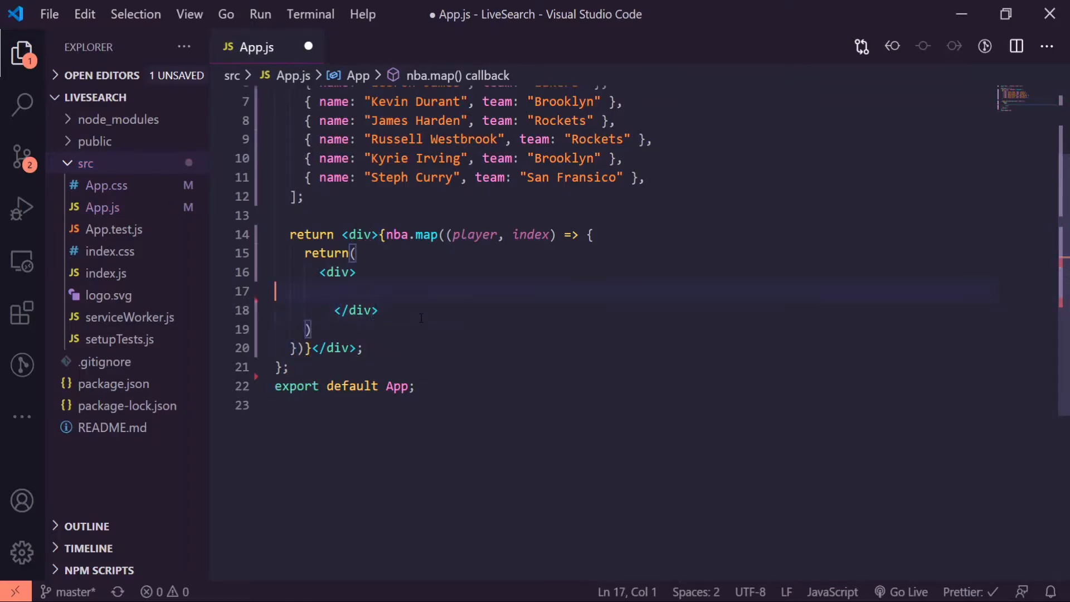
type("<ul<")
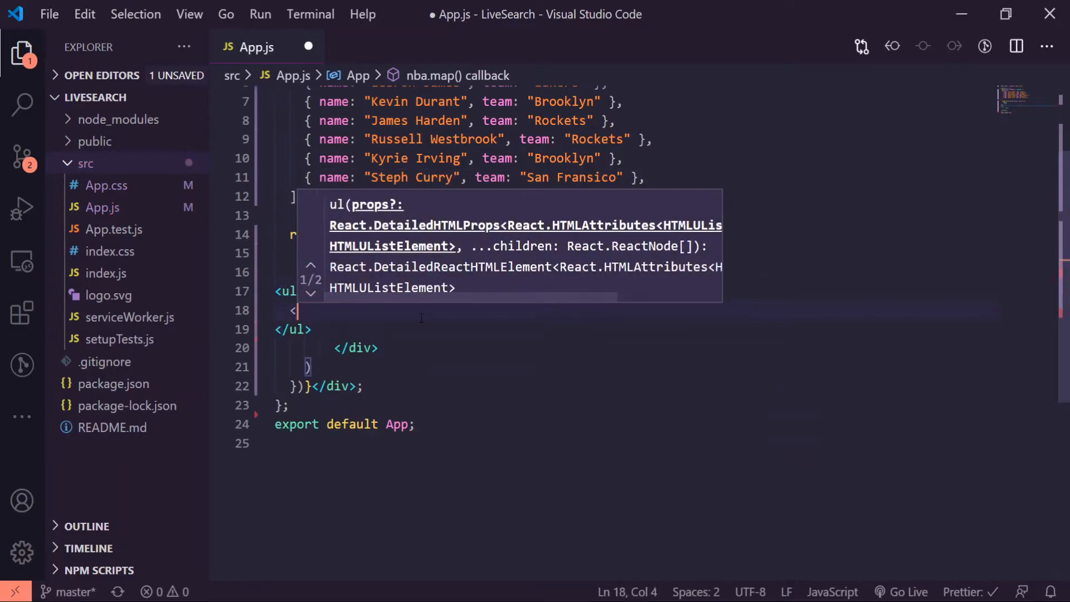
type("li></li>")
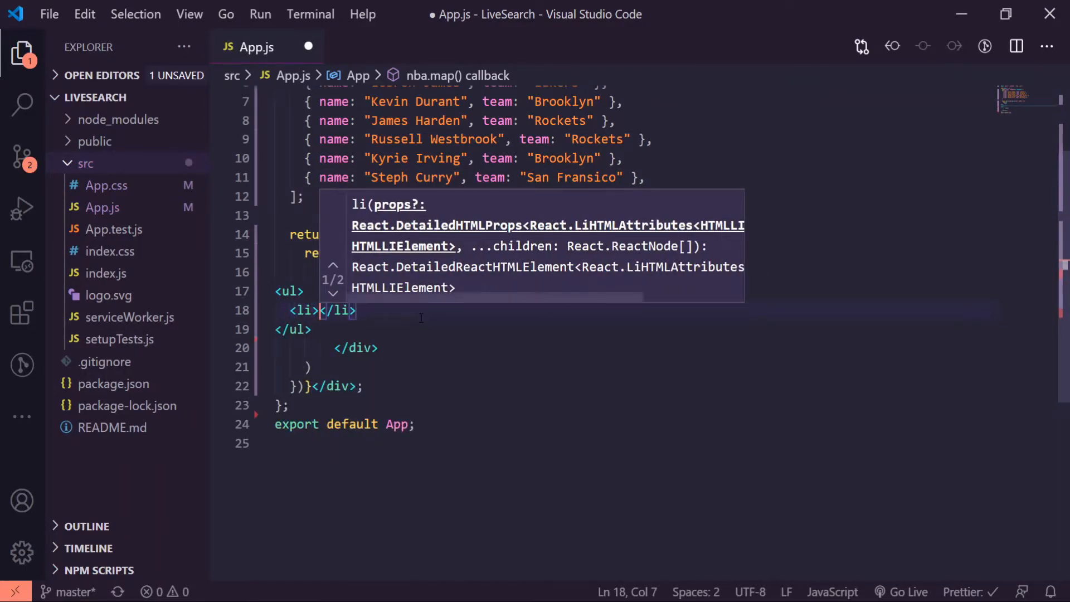
type("{")
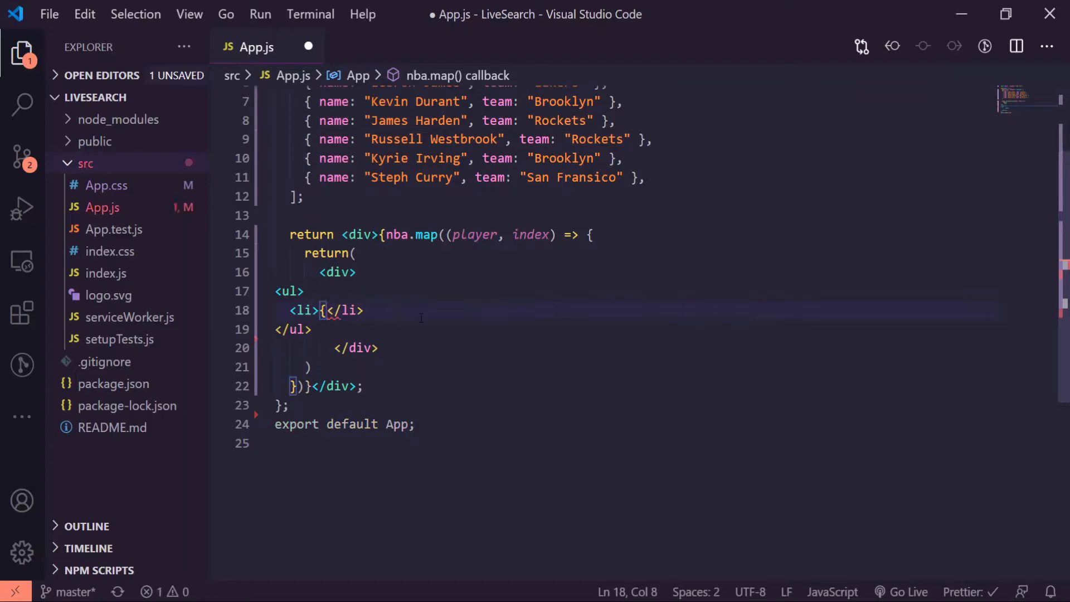
type("player.name}")
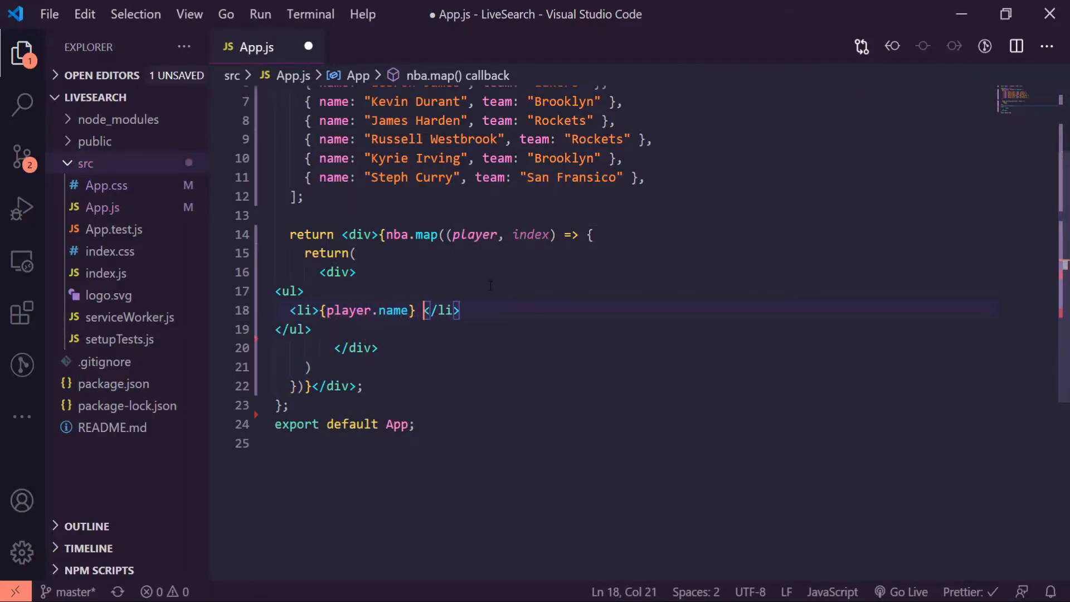
type("- {player.")
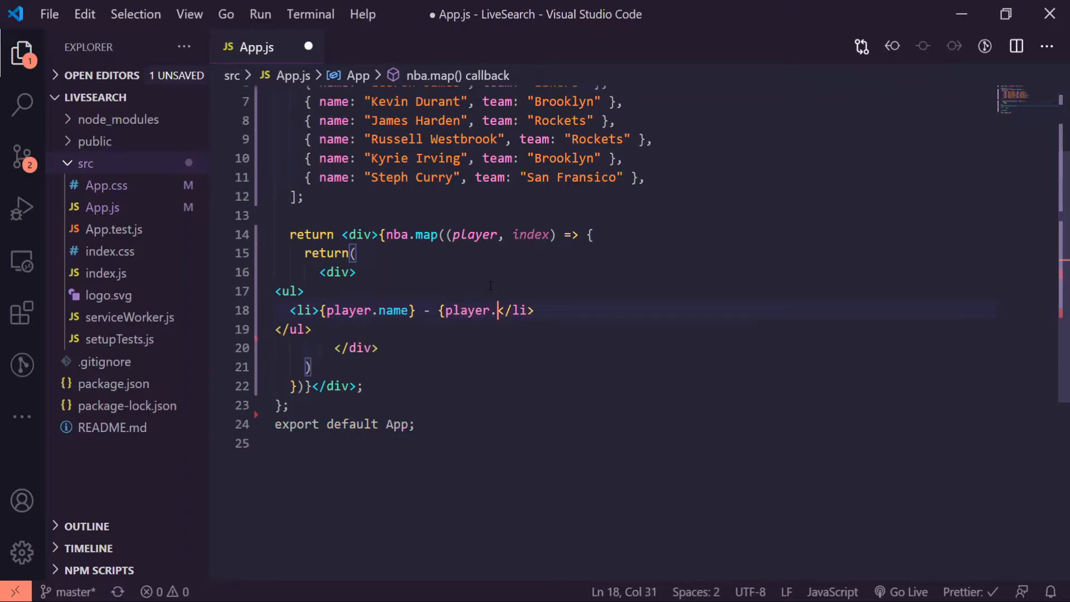
type("team")
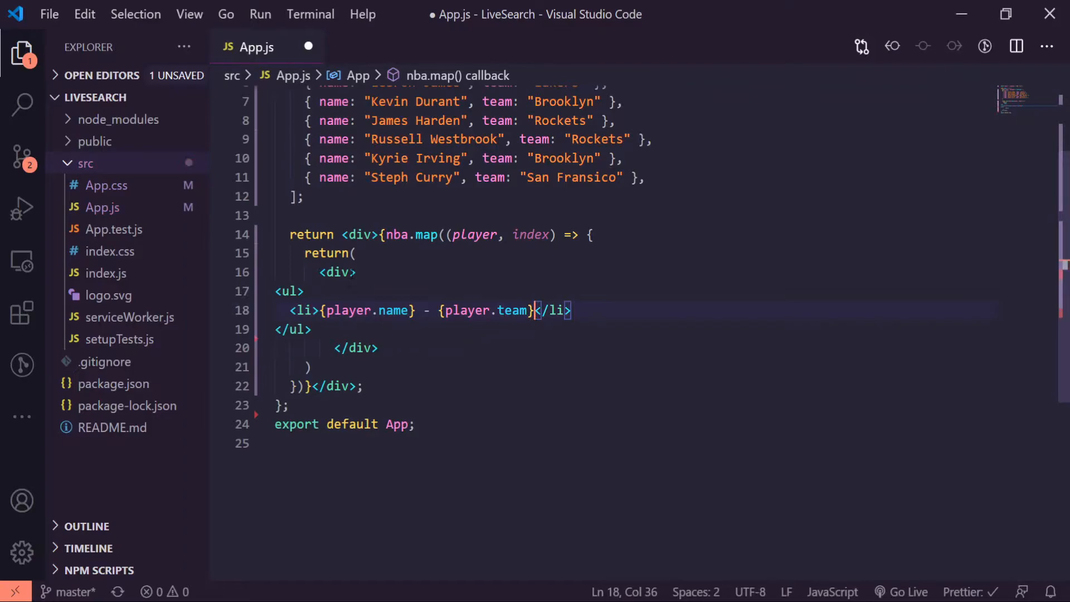
type("key={}")
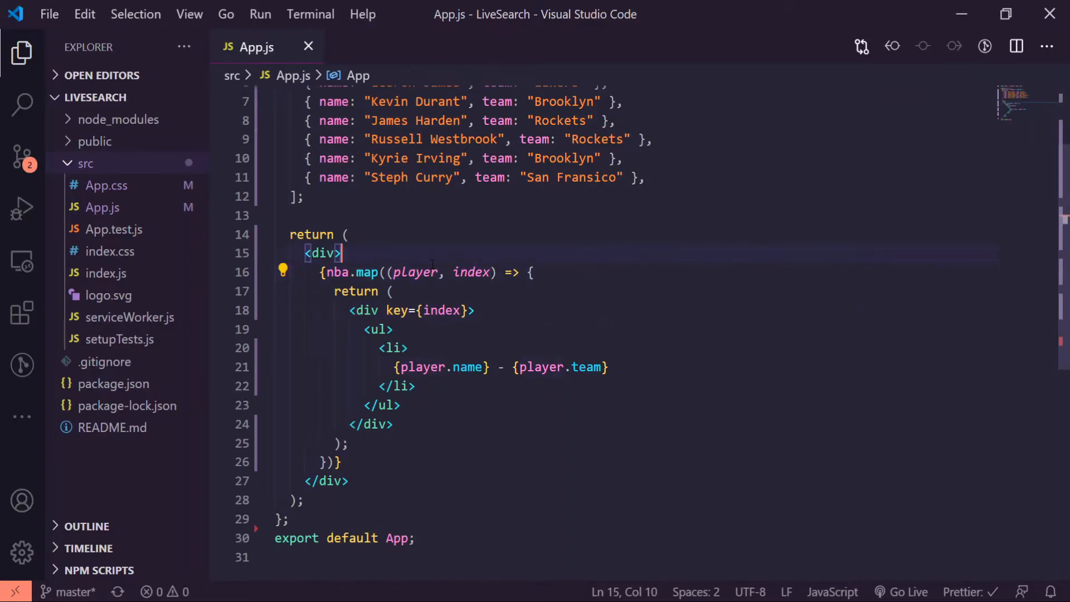
Add a text <input /> with placeholder 'Search NAME' and onChange={handleChange}
type("<input />")
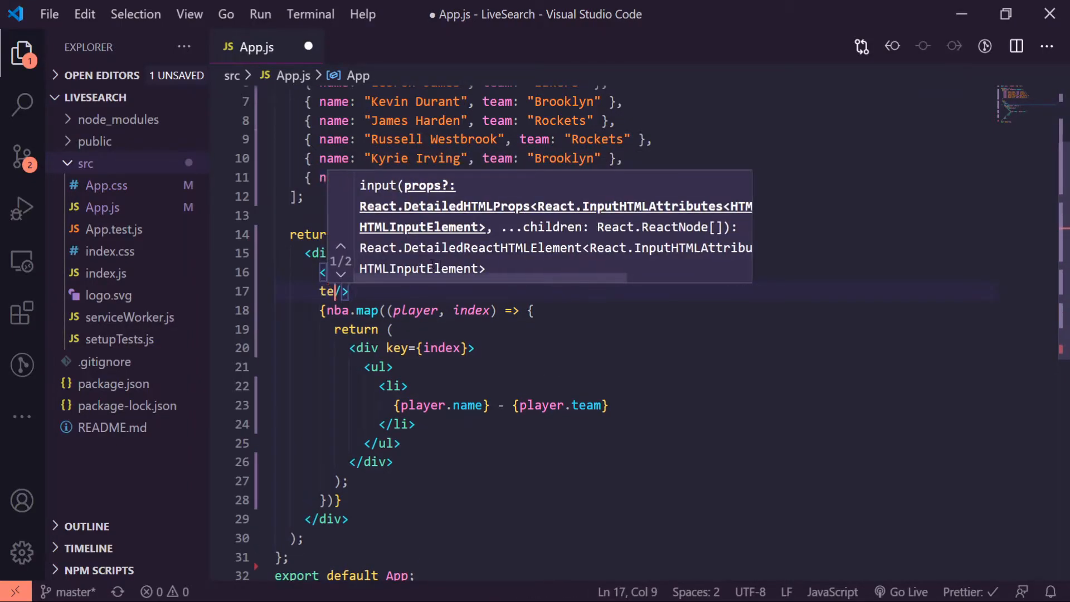
type("y")
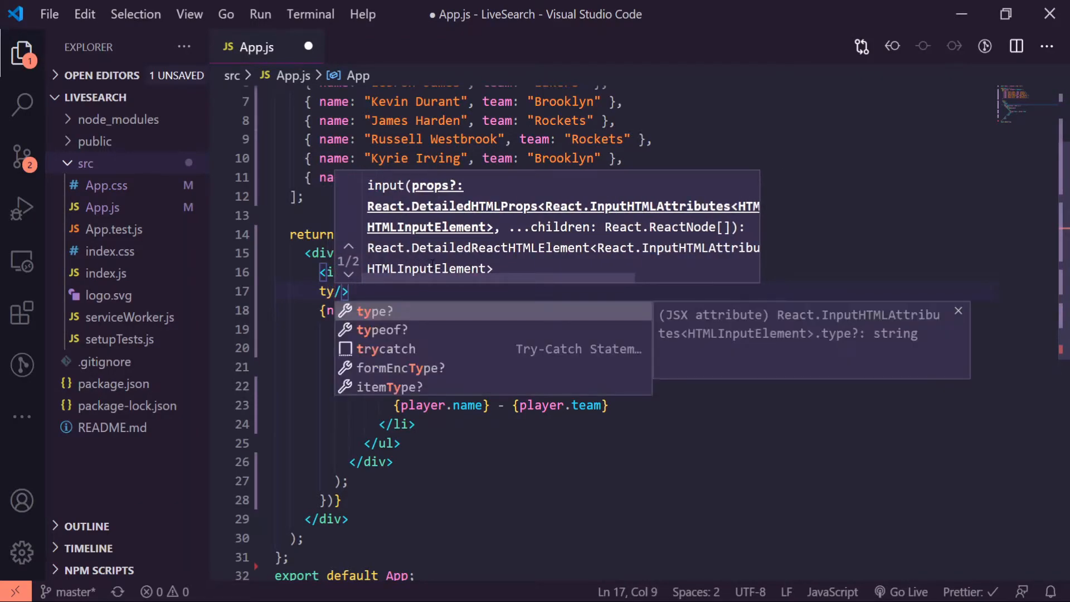
type("=\"text\"")
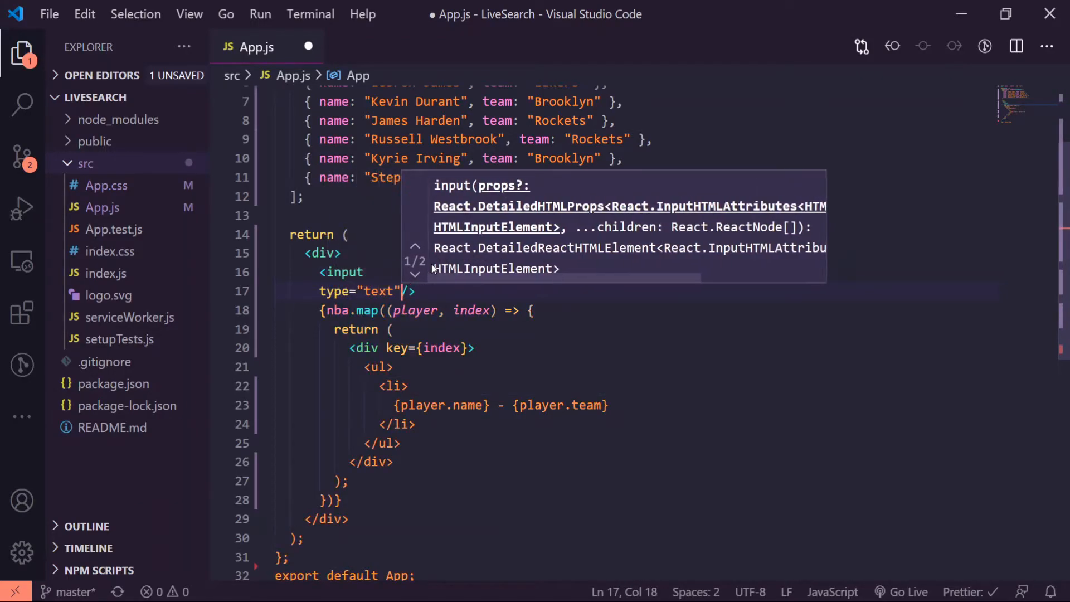
type("placeholder=\"S/>")
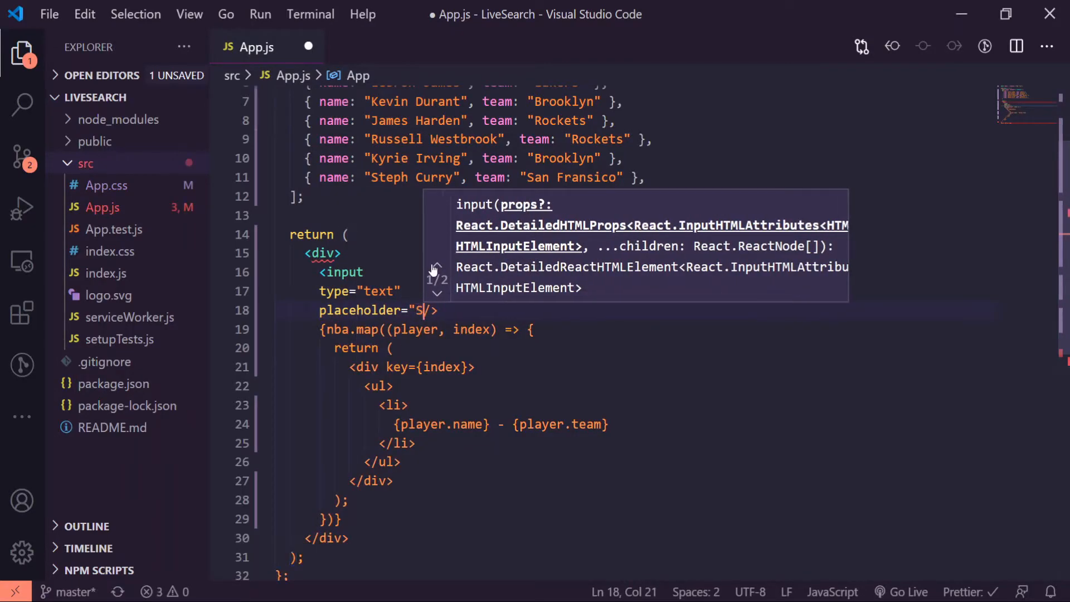
type("earch NAME")
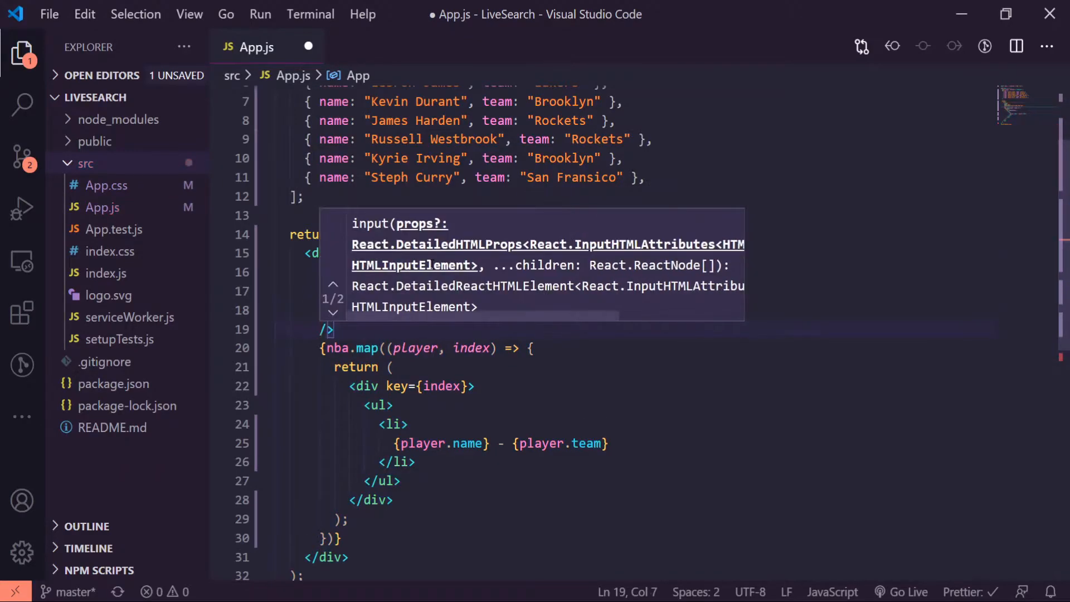
type("onChange={")
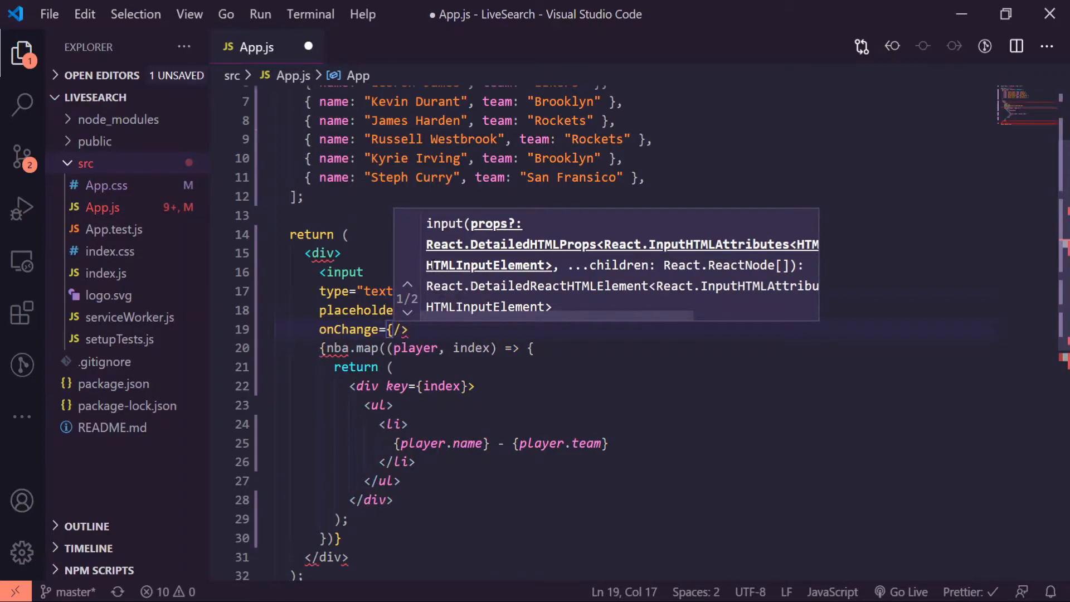
type("handleChange")
type("value={input}/>")
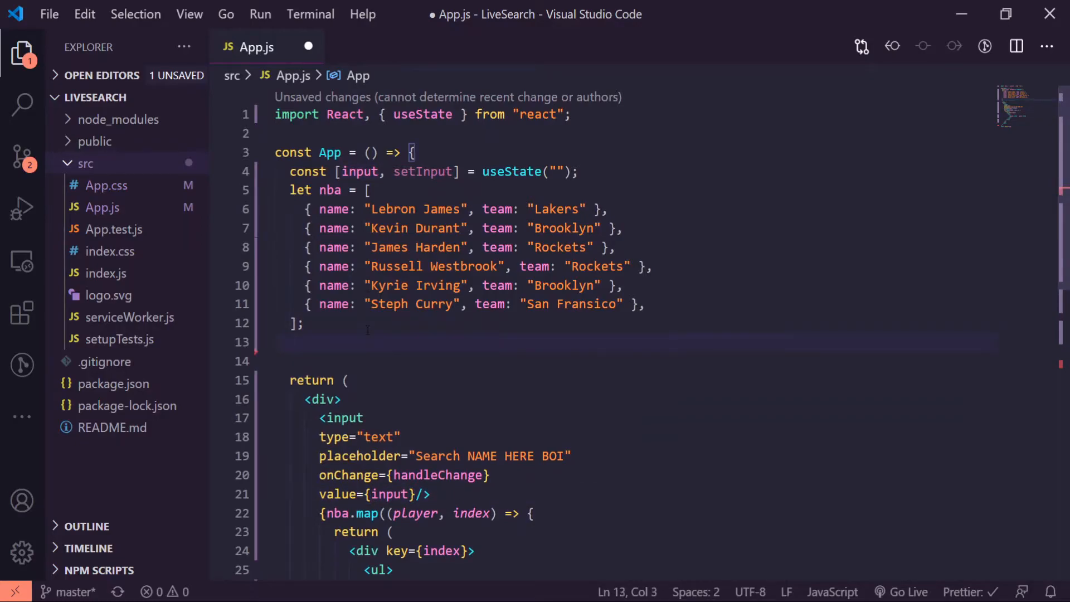
Define handleChange = (e) => calling e.preventDefault() and setting input from e.target.value
type("const han")
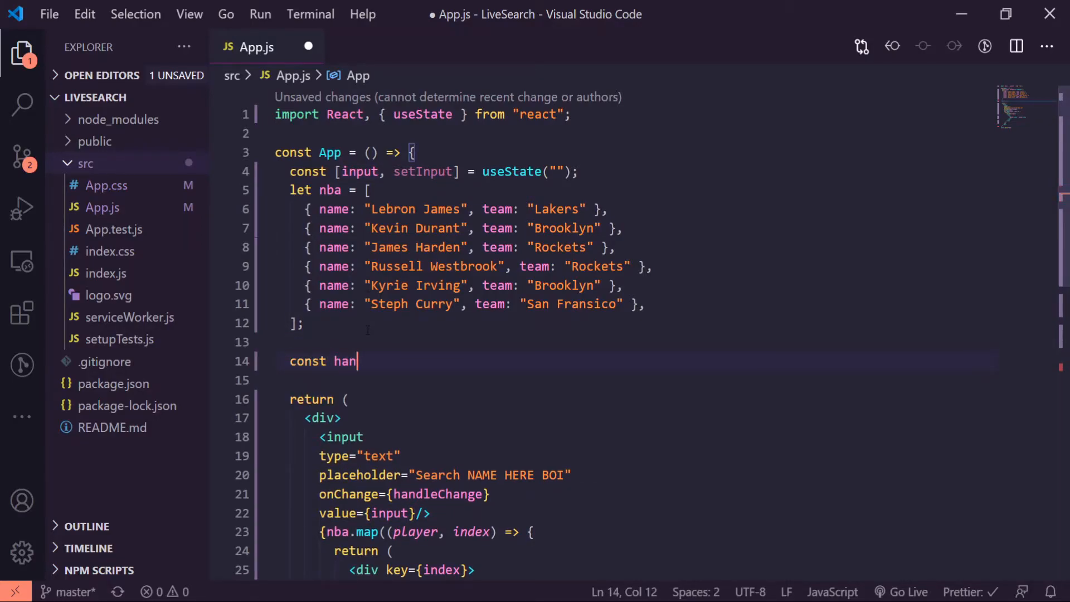
type("dleChange")
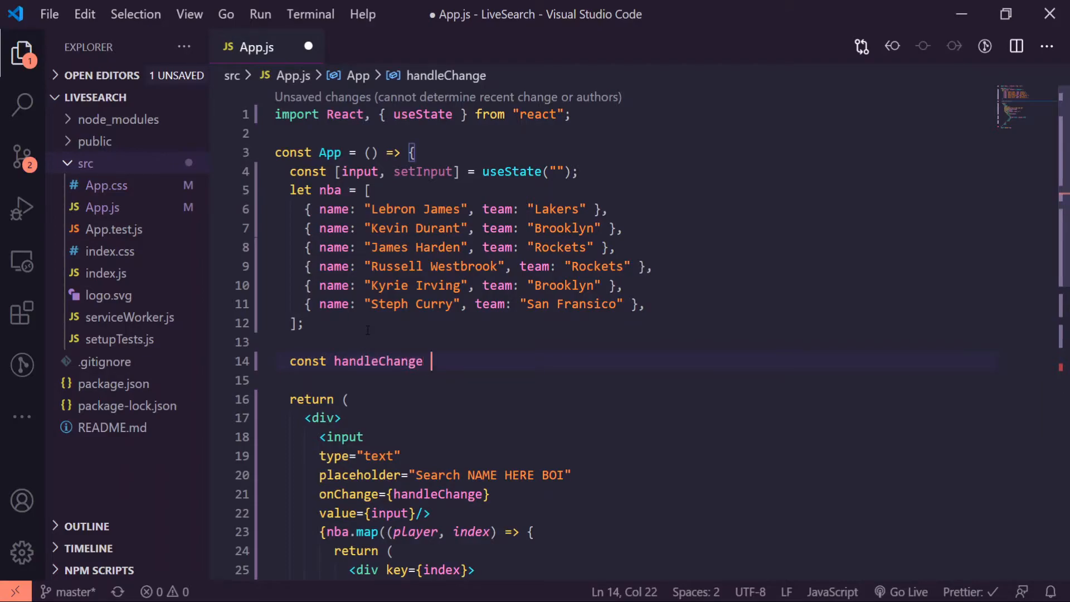
type("= (e) => {")
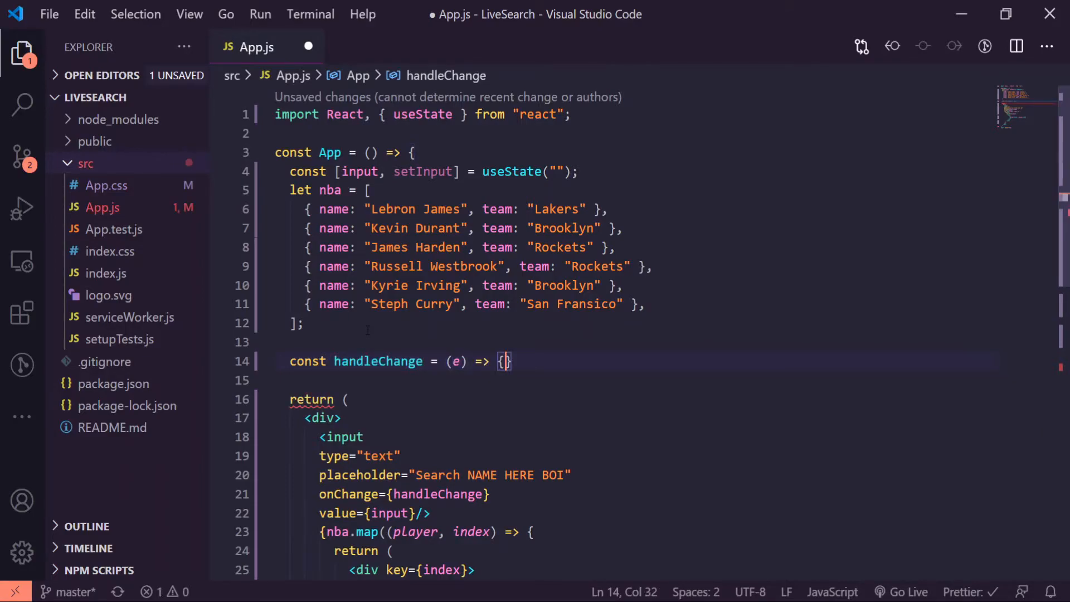
type("e.pre")
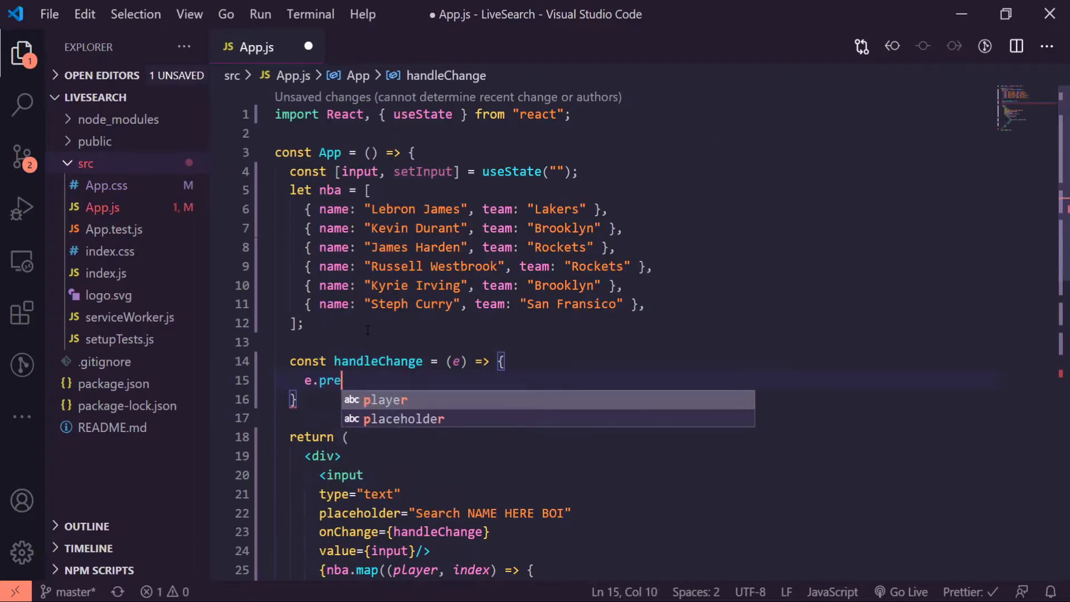
type("ventDefault()")
type("setInput(")
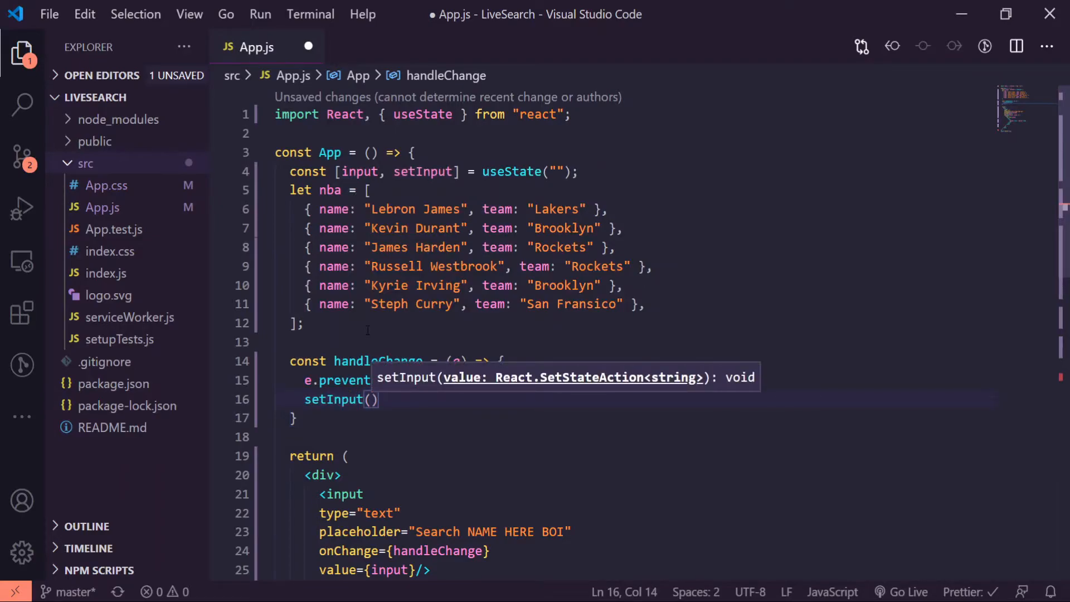
type("e.target.value")
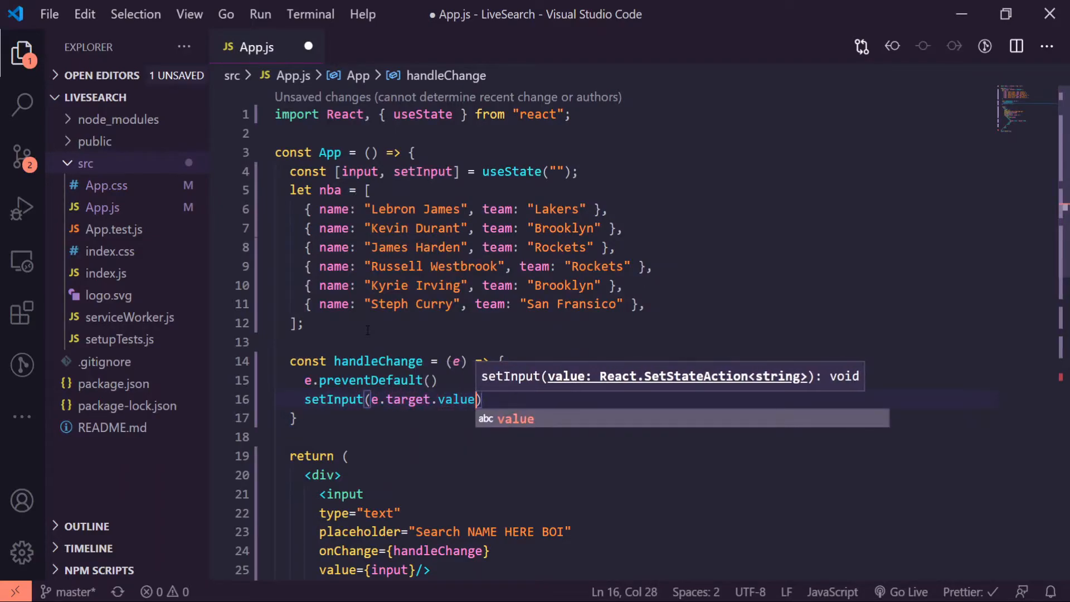
key("Ctrl+s")
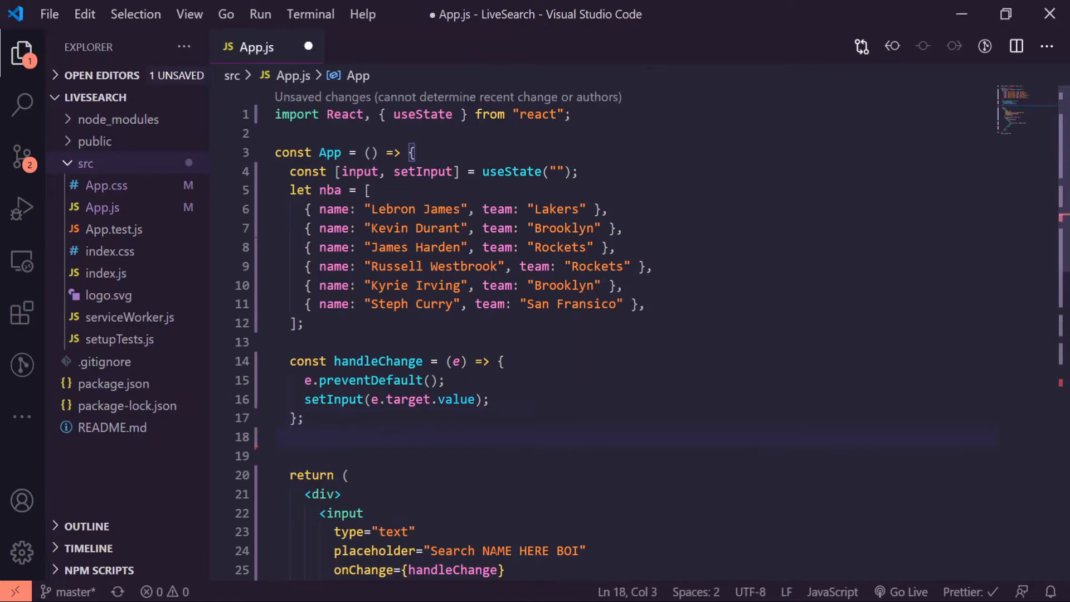
Add an if (input.length > 0) { block
type("if(")
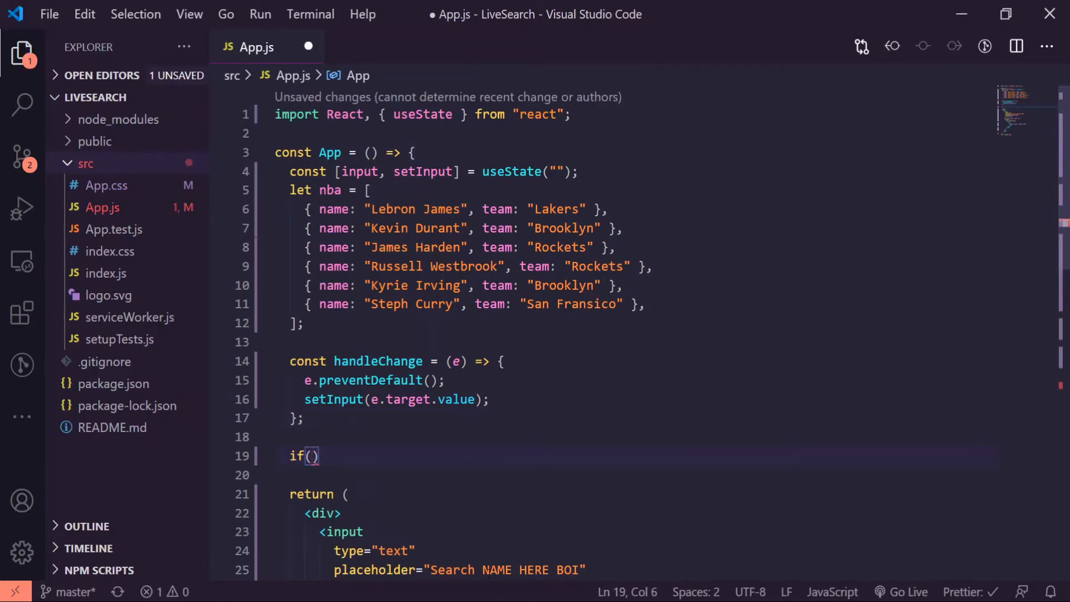
type("input")
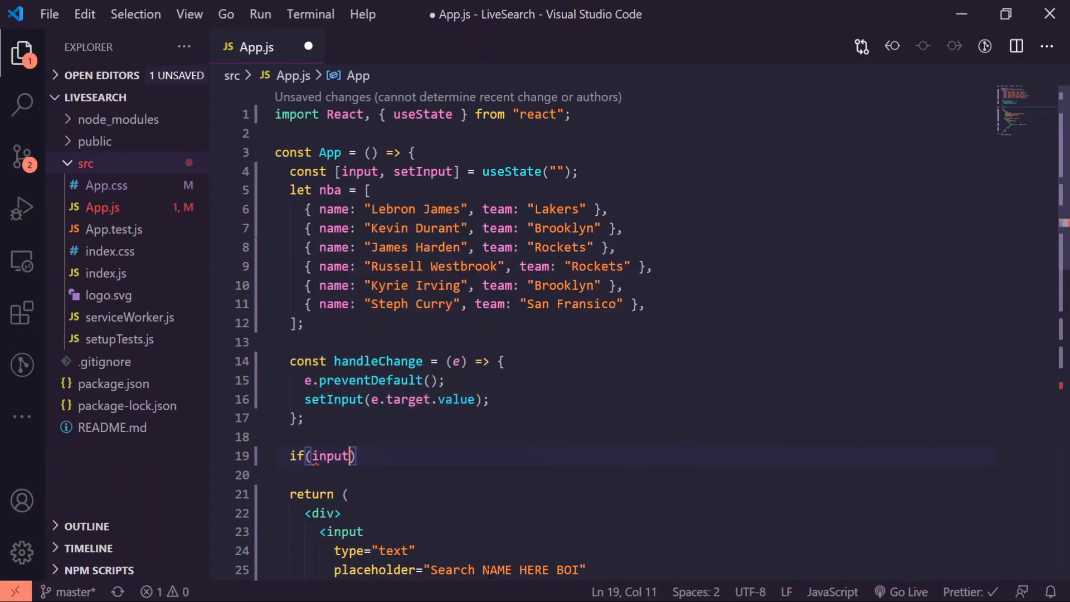
type(".length")
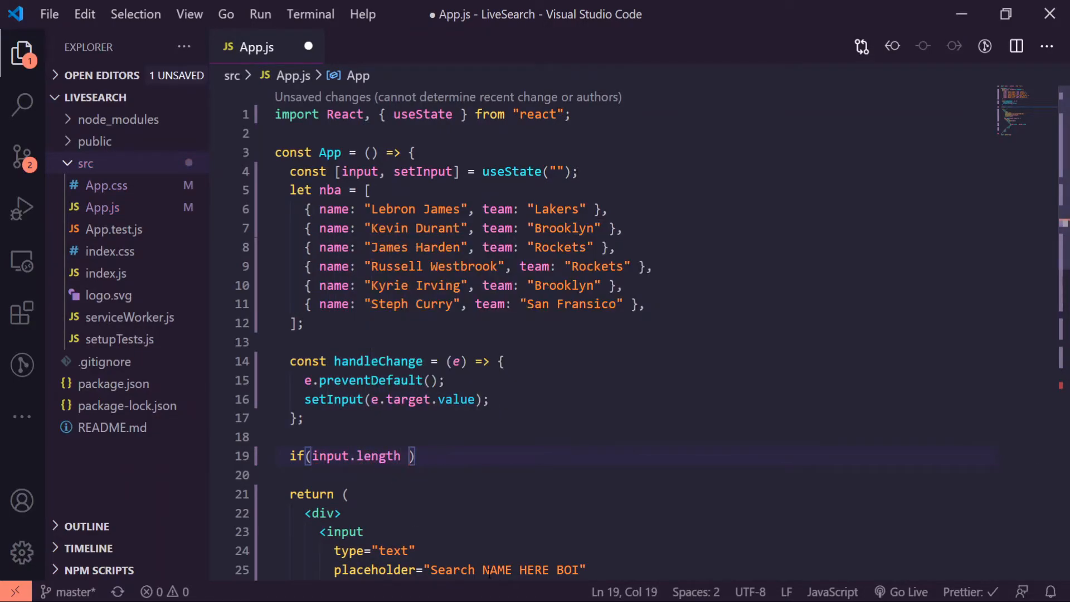
type("> 0) {")
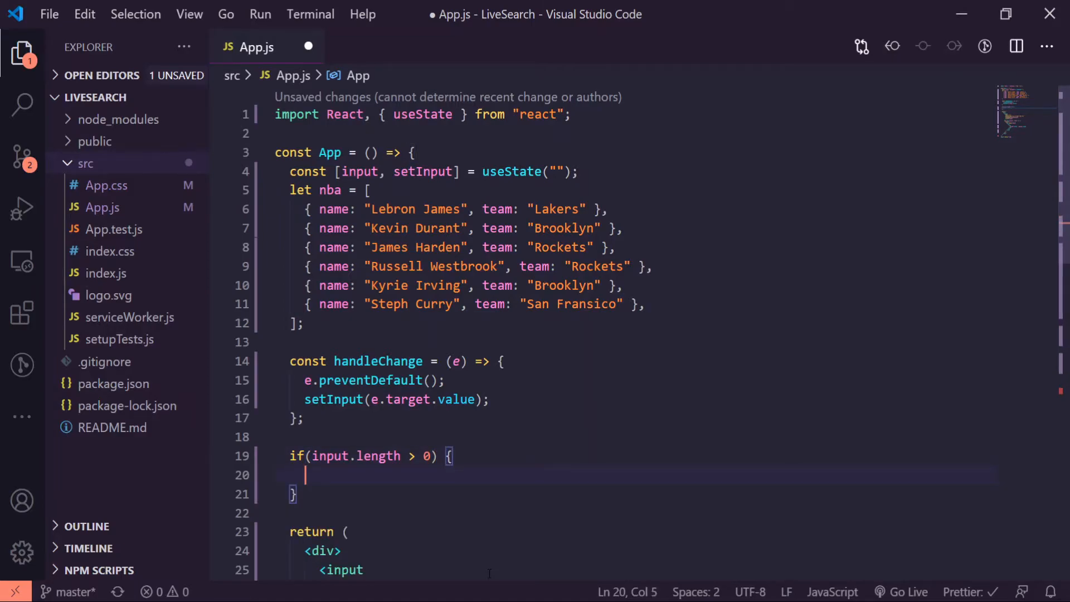
Inside it, filter nba with (i) => return i.name.match(input)
type("nba = nba.filter((")
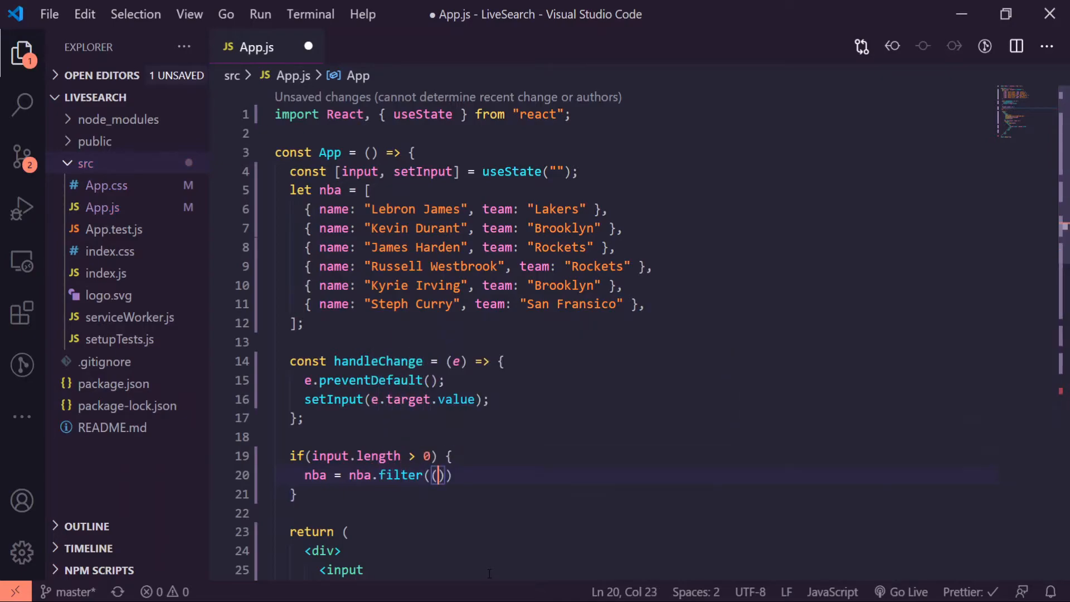
type("(i) =>")
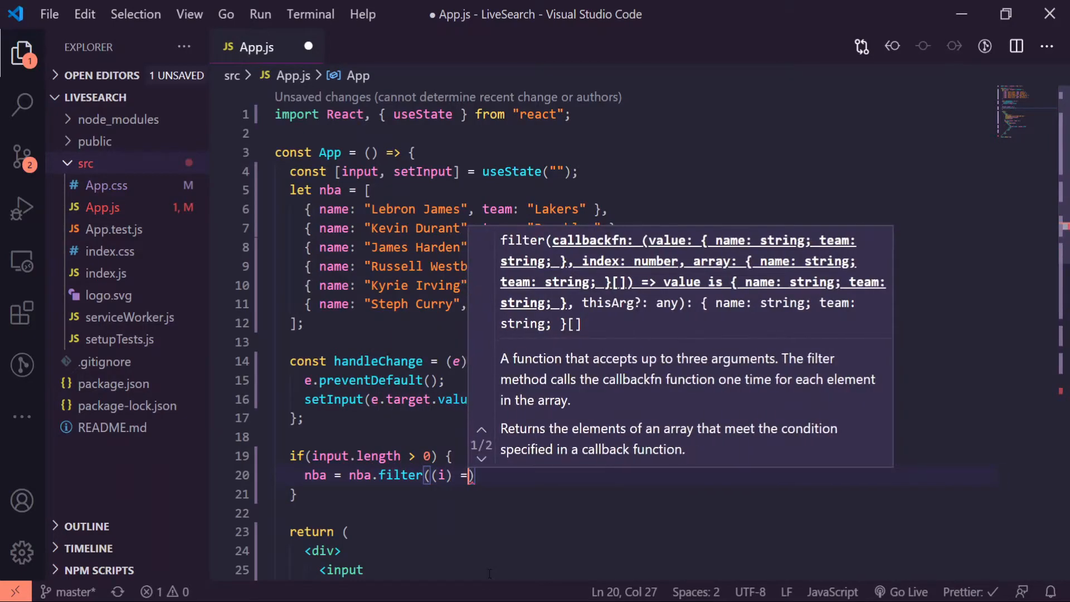
type("> {")
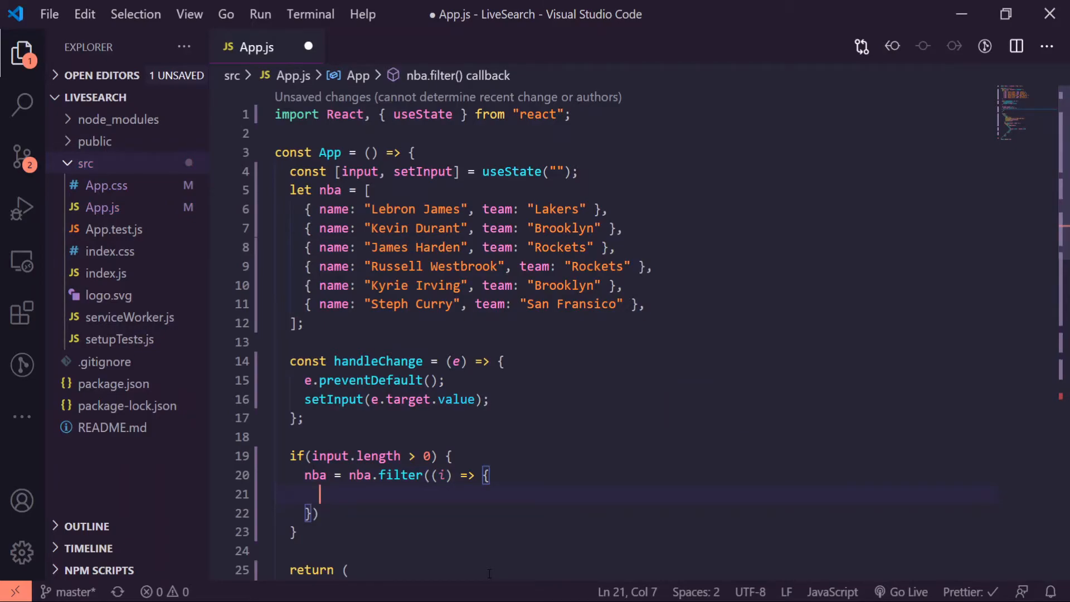
type("return i.na")
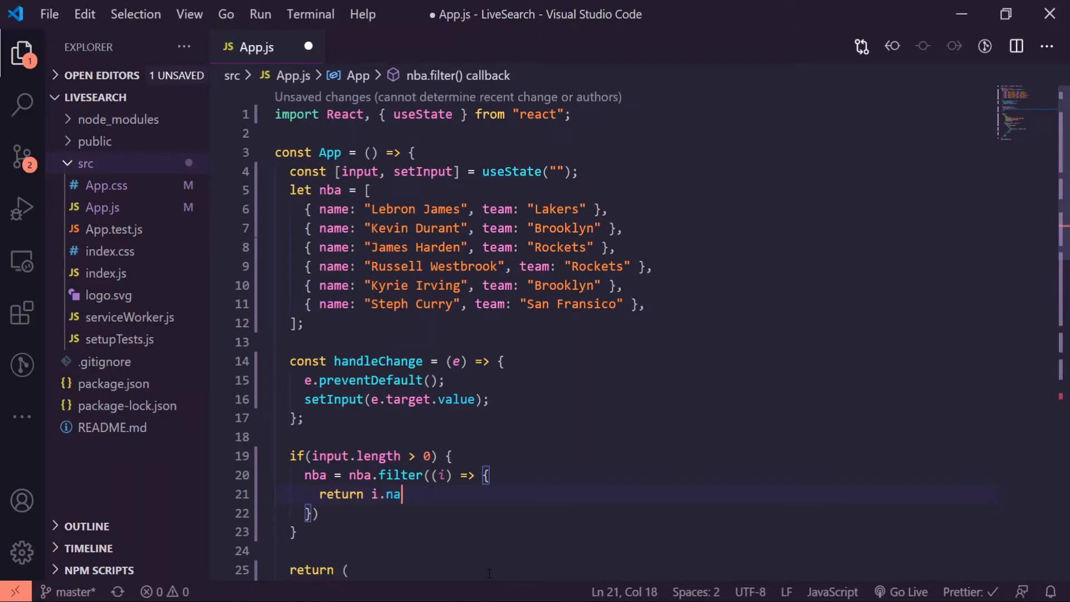
type("me")
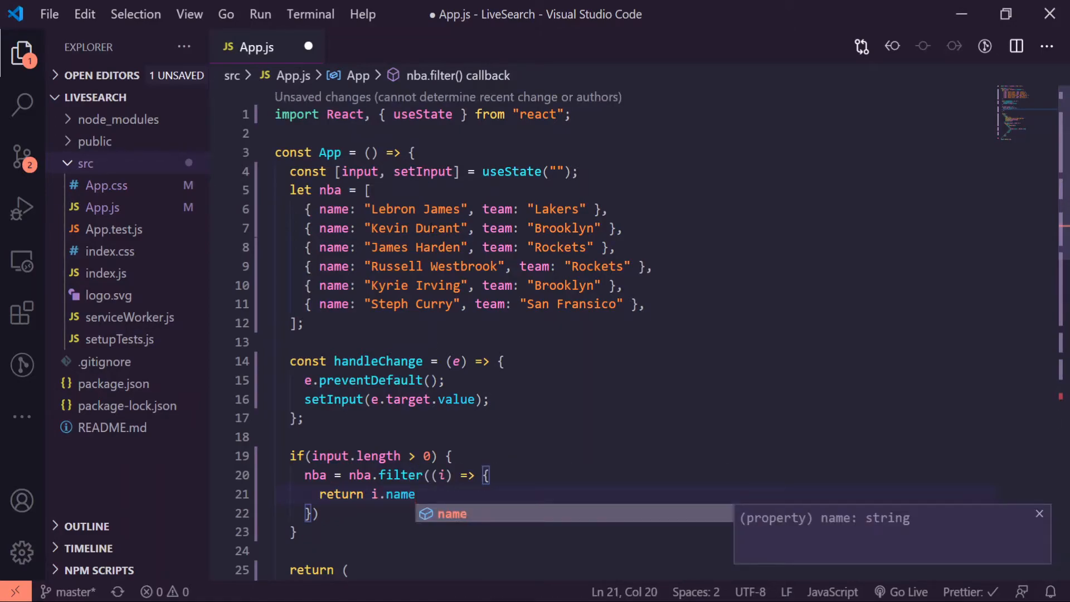
type(".m")
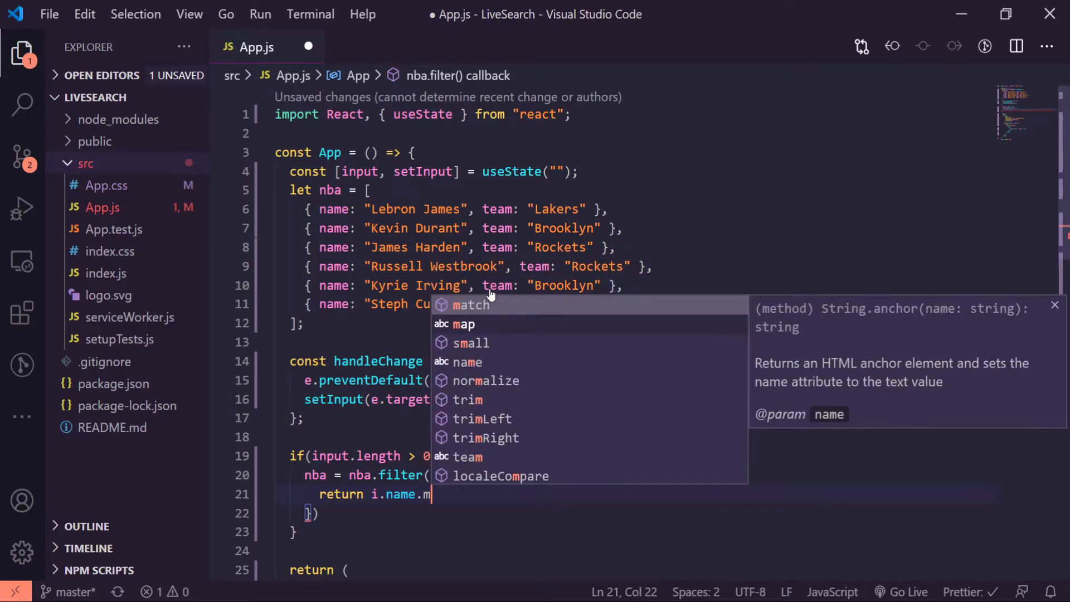
type("atch(")
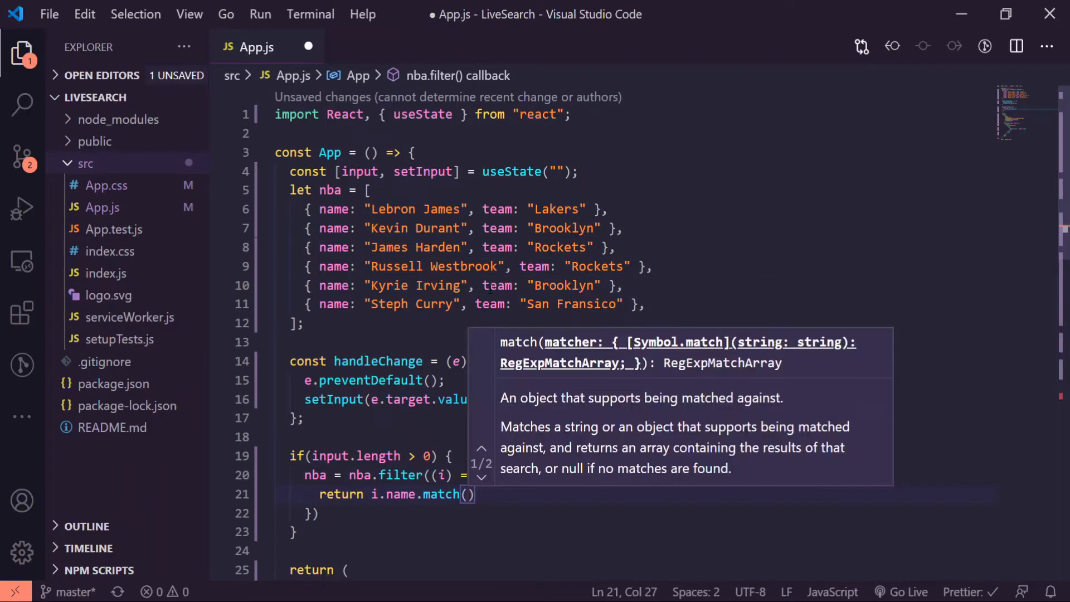
type("input")
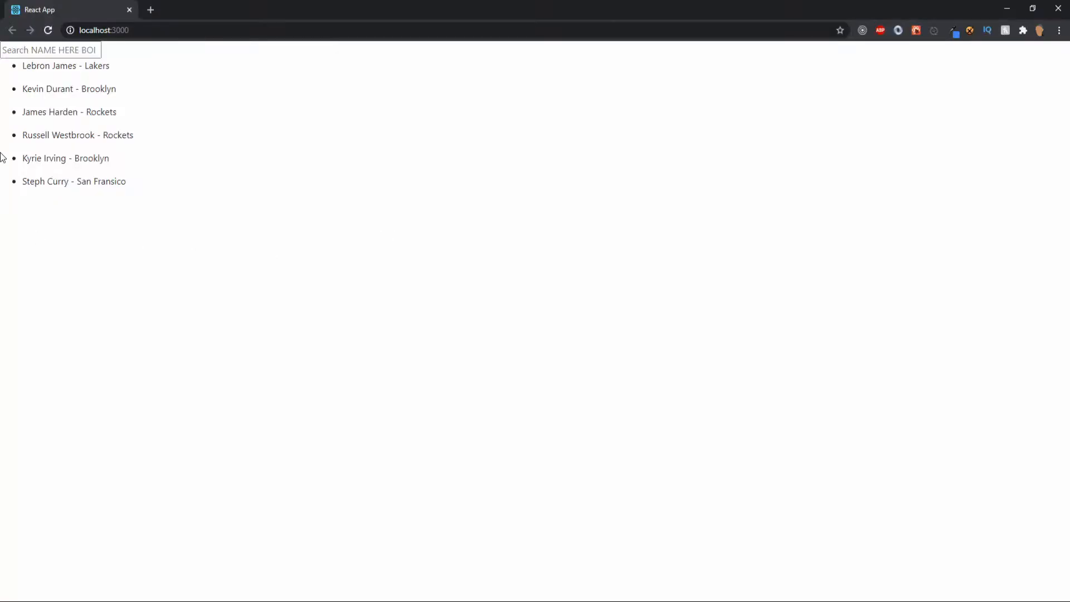
Type 'K', 'e', 'o' into the search box to narrow the player list
type("K")
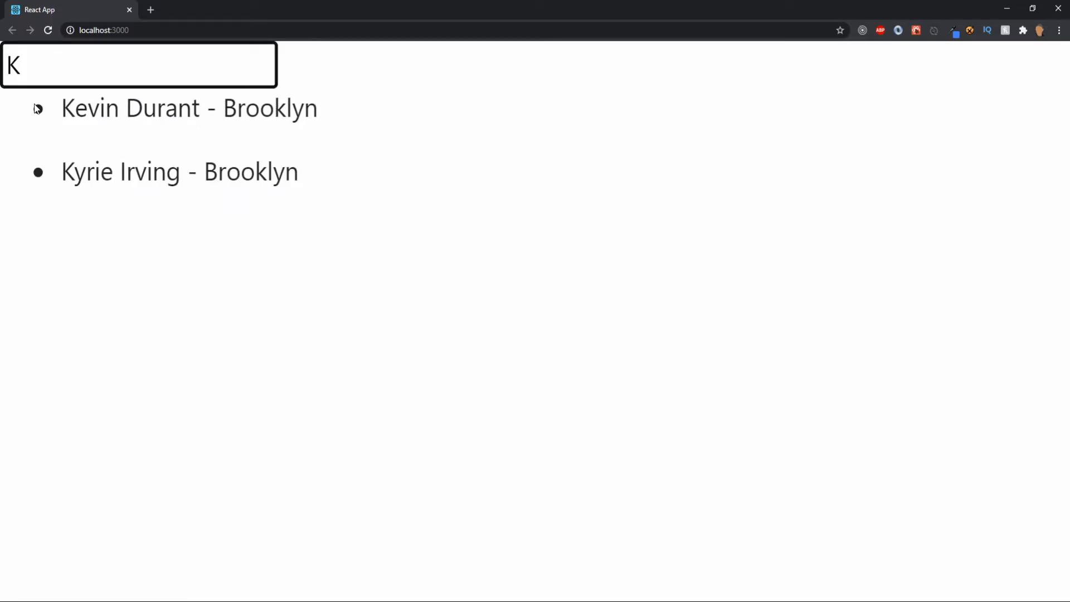
type("e")
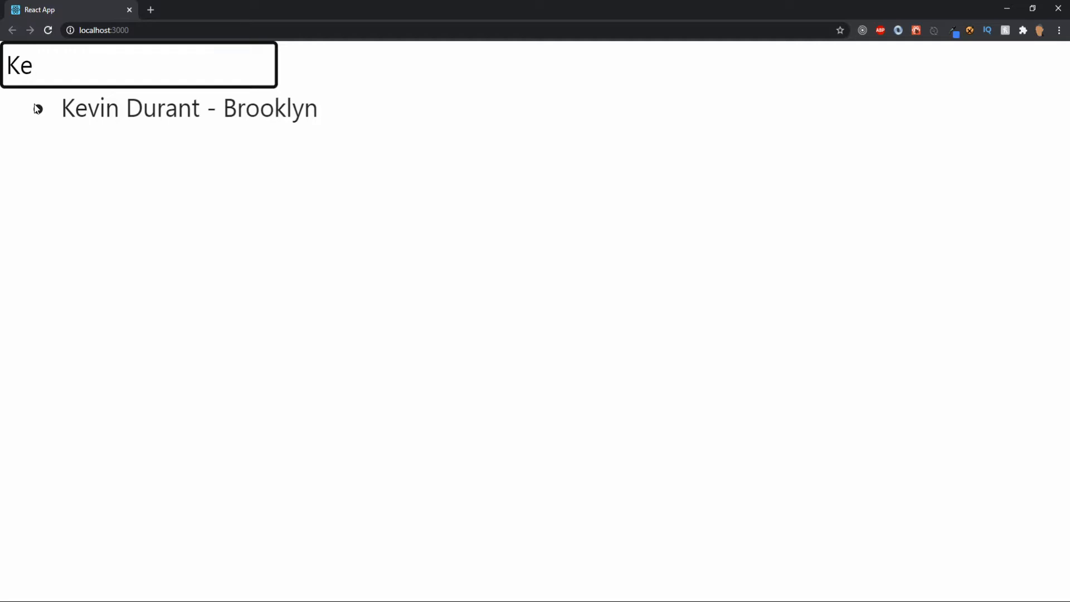
type("o")
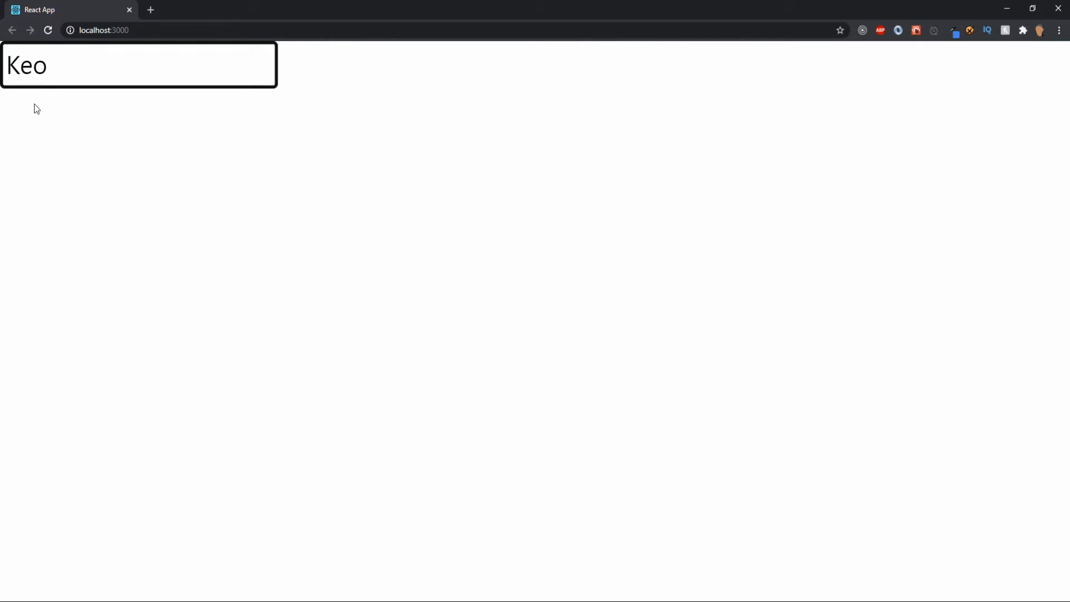
mouse_move(379, 172)
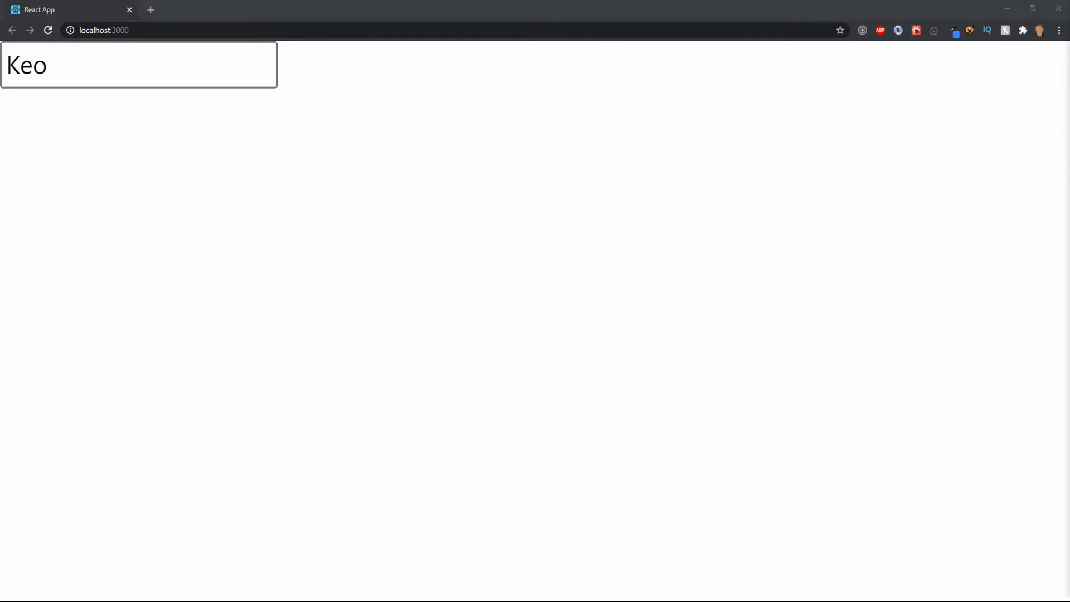
mouse_move(969, 427)
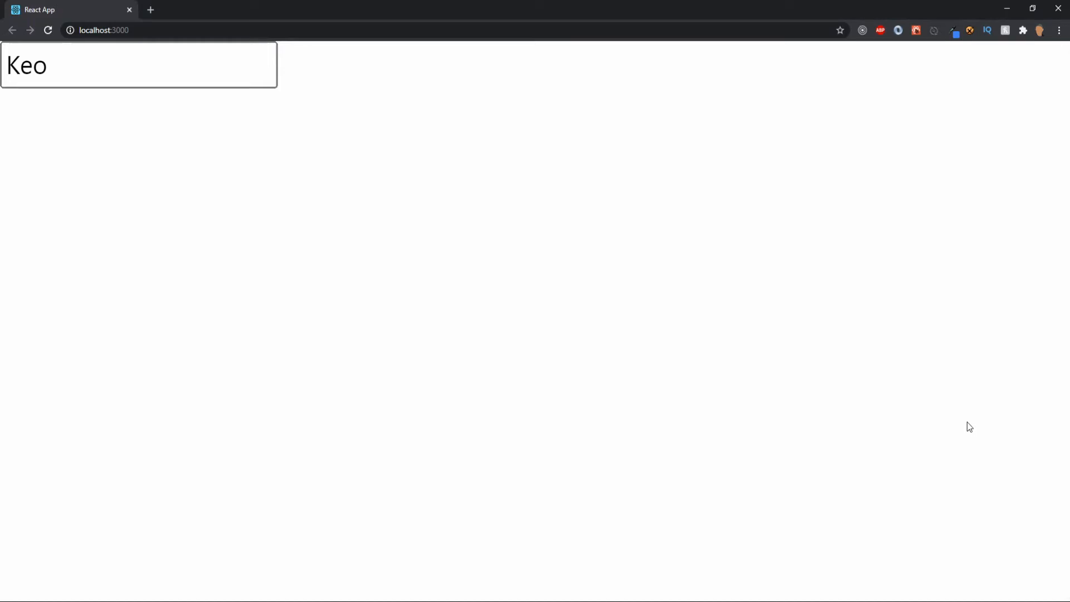
Change the search text from 'Keo' to 'Kei'
left_click(113, 66)
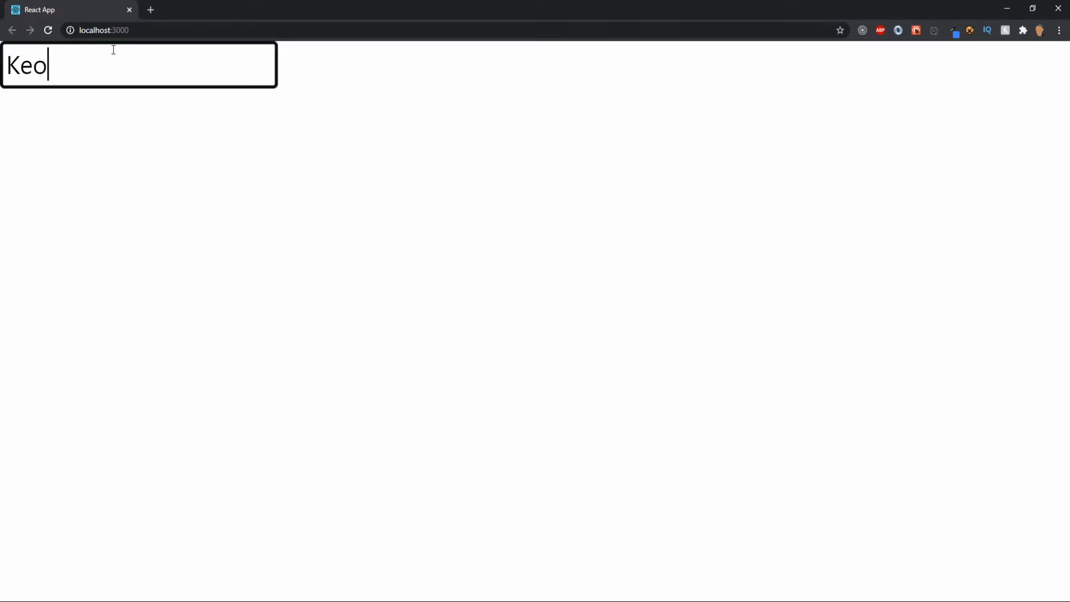
key("Backspace")
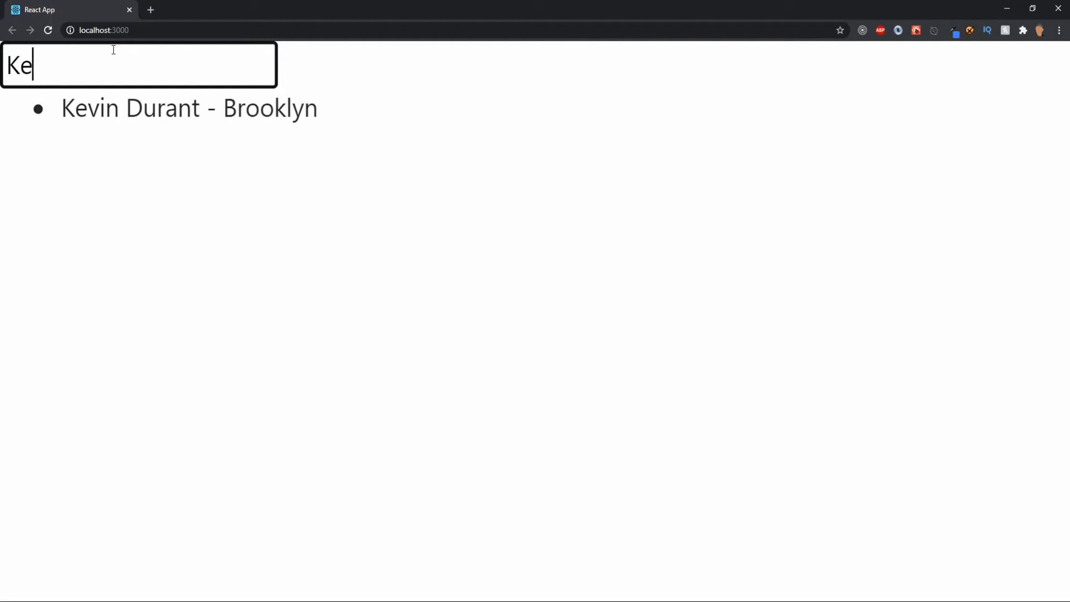
type("i")
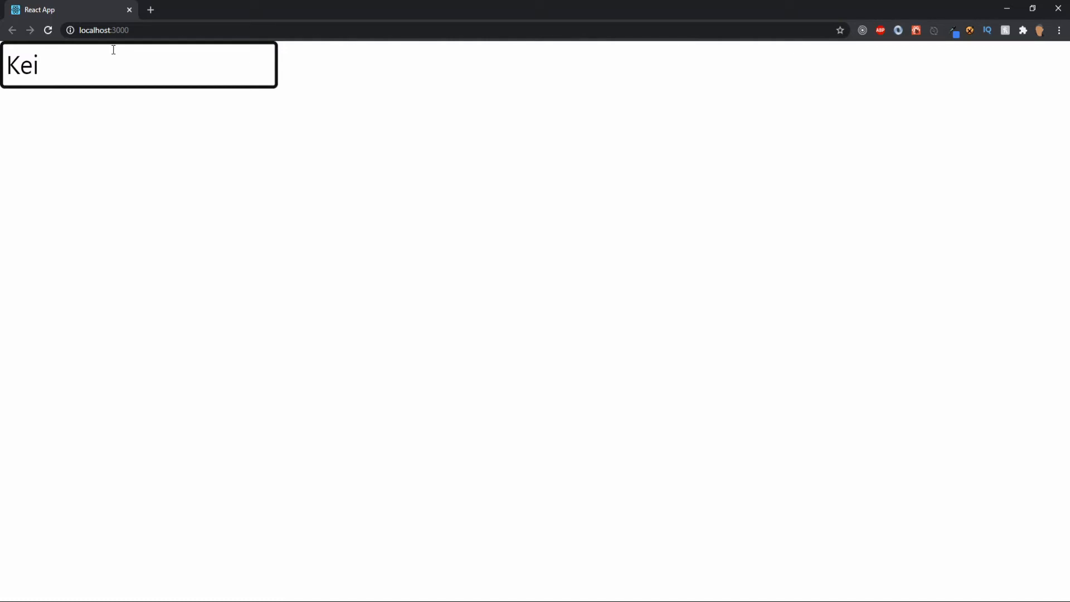
mouse_move(37, 126)
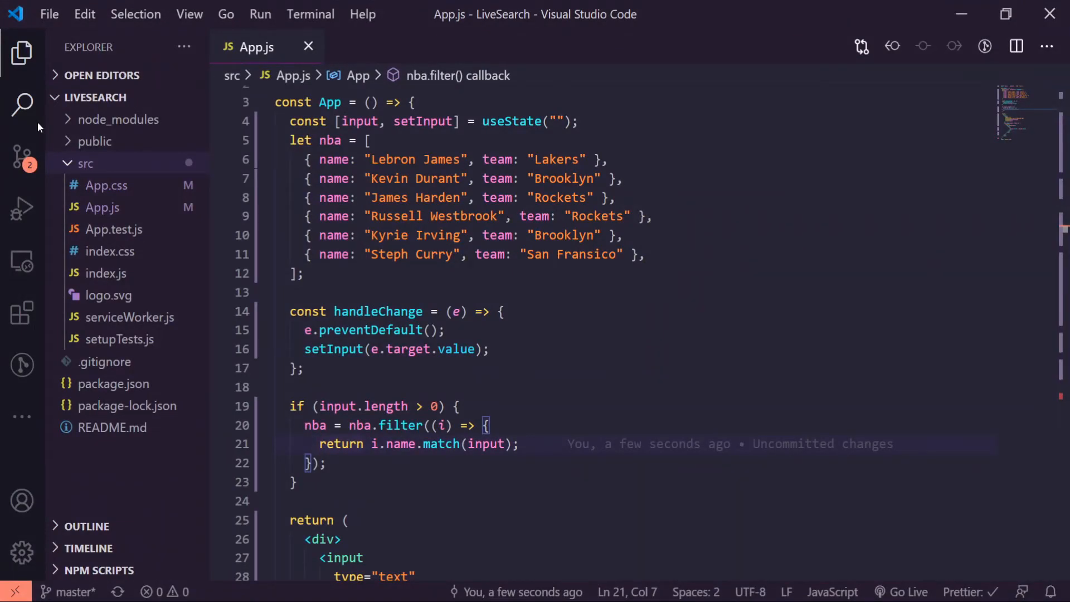
mouse_move(567, 193)
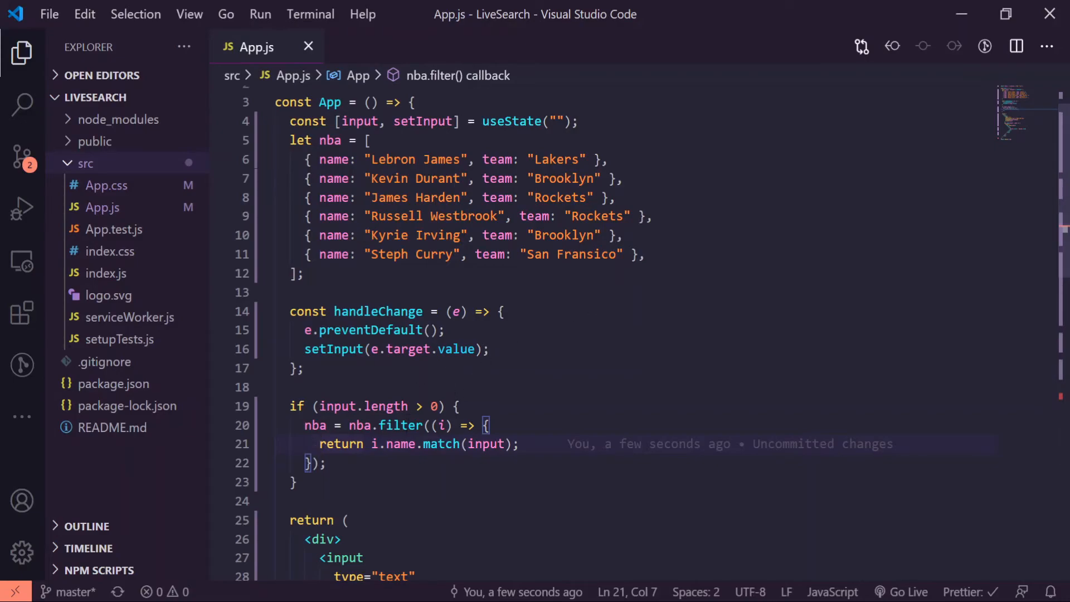
mouse_move(401, 444)
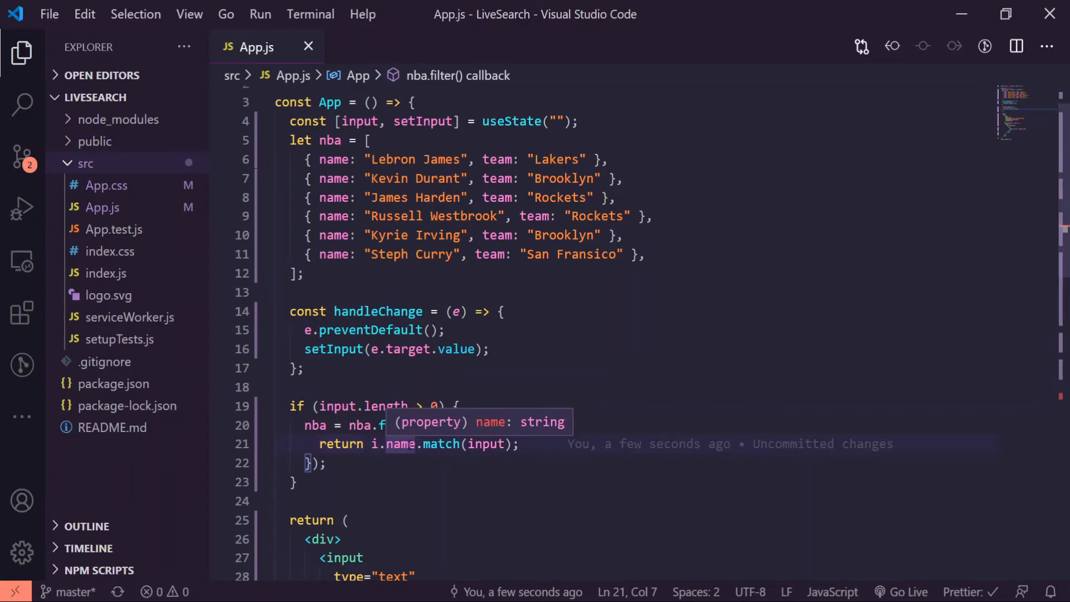
mouse_move(368, 294)
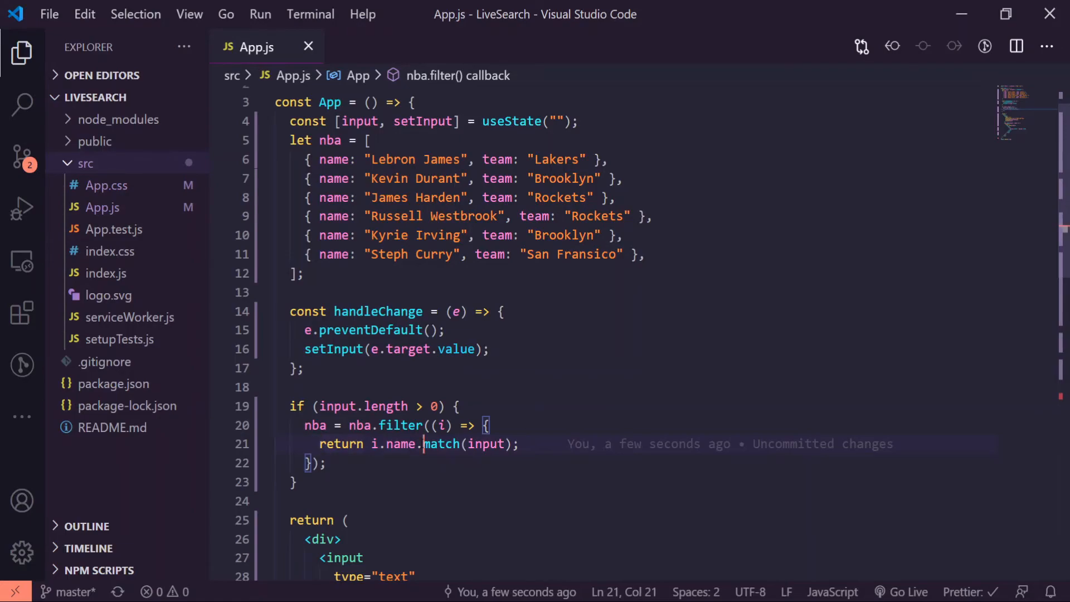
Insert toLowerCase(). between i.name. and match(input) in the filter
type("lo")
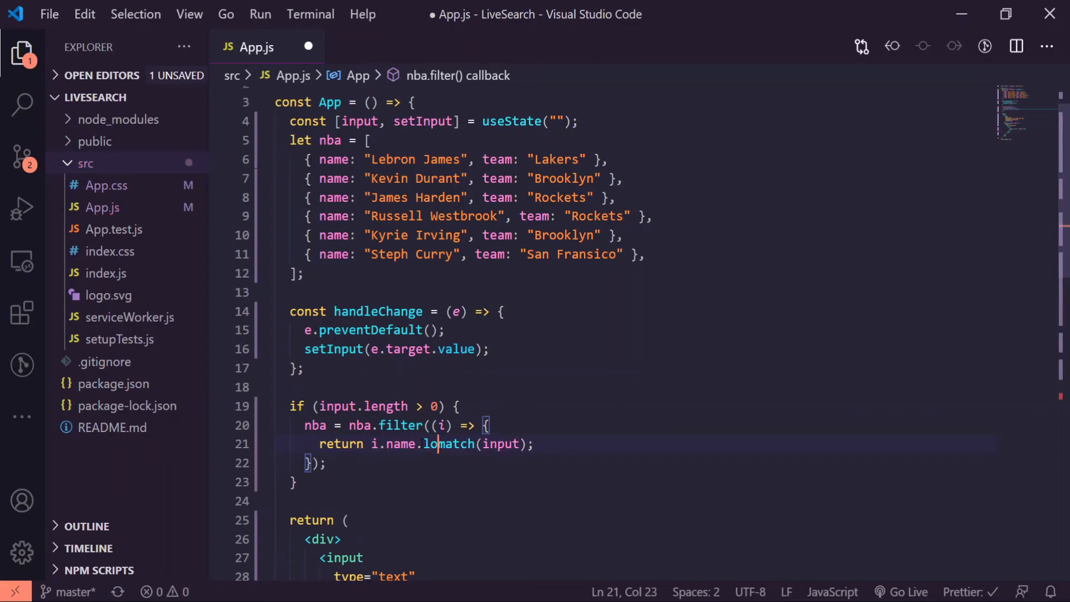
type("toLower")
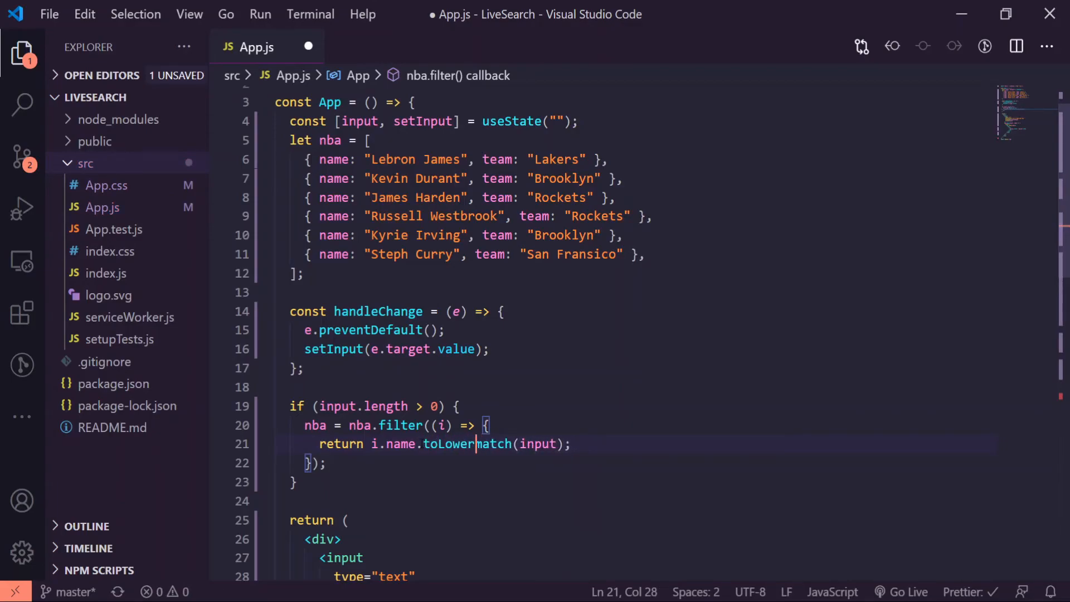
type("Case().")
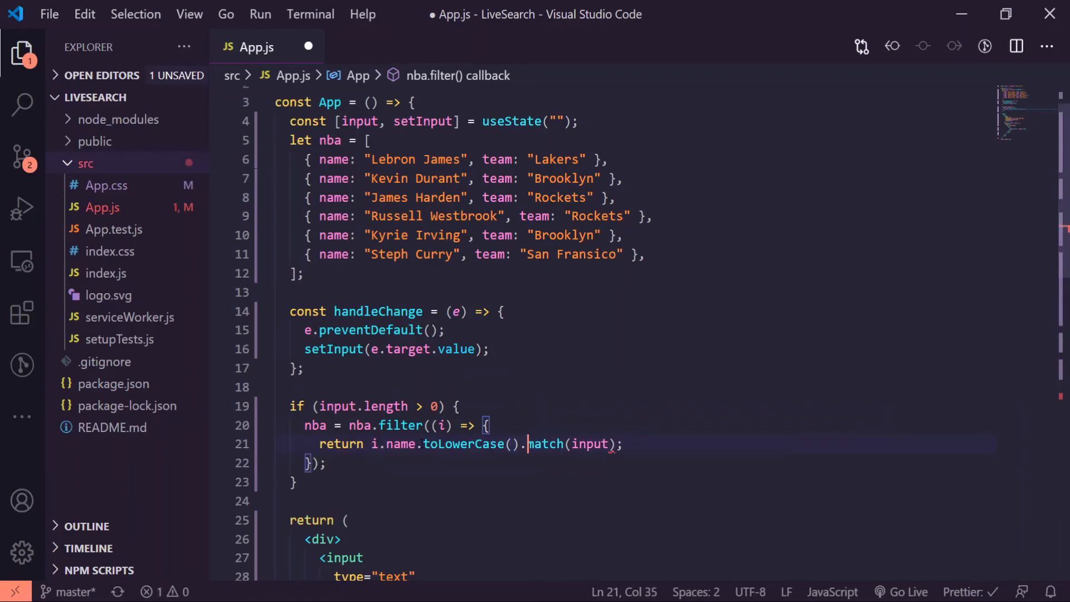